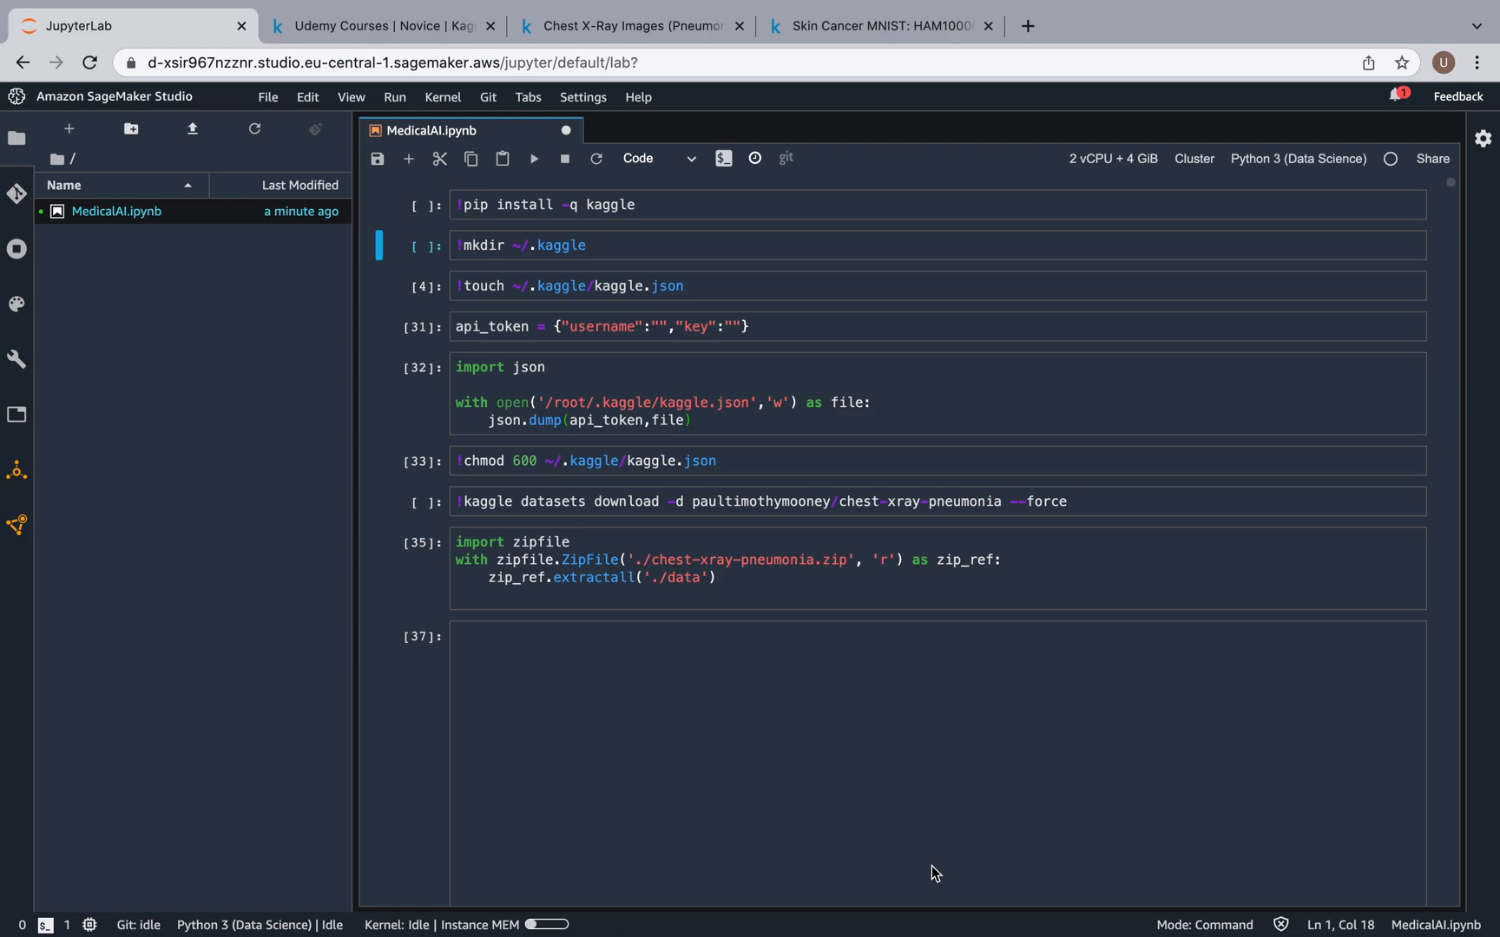
mouse_move(263, 230)
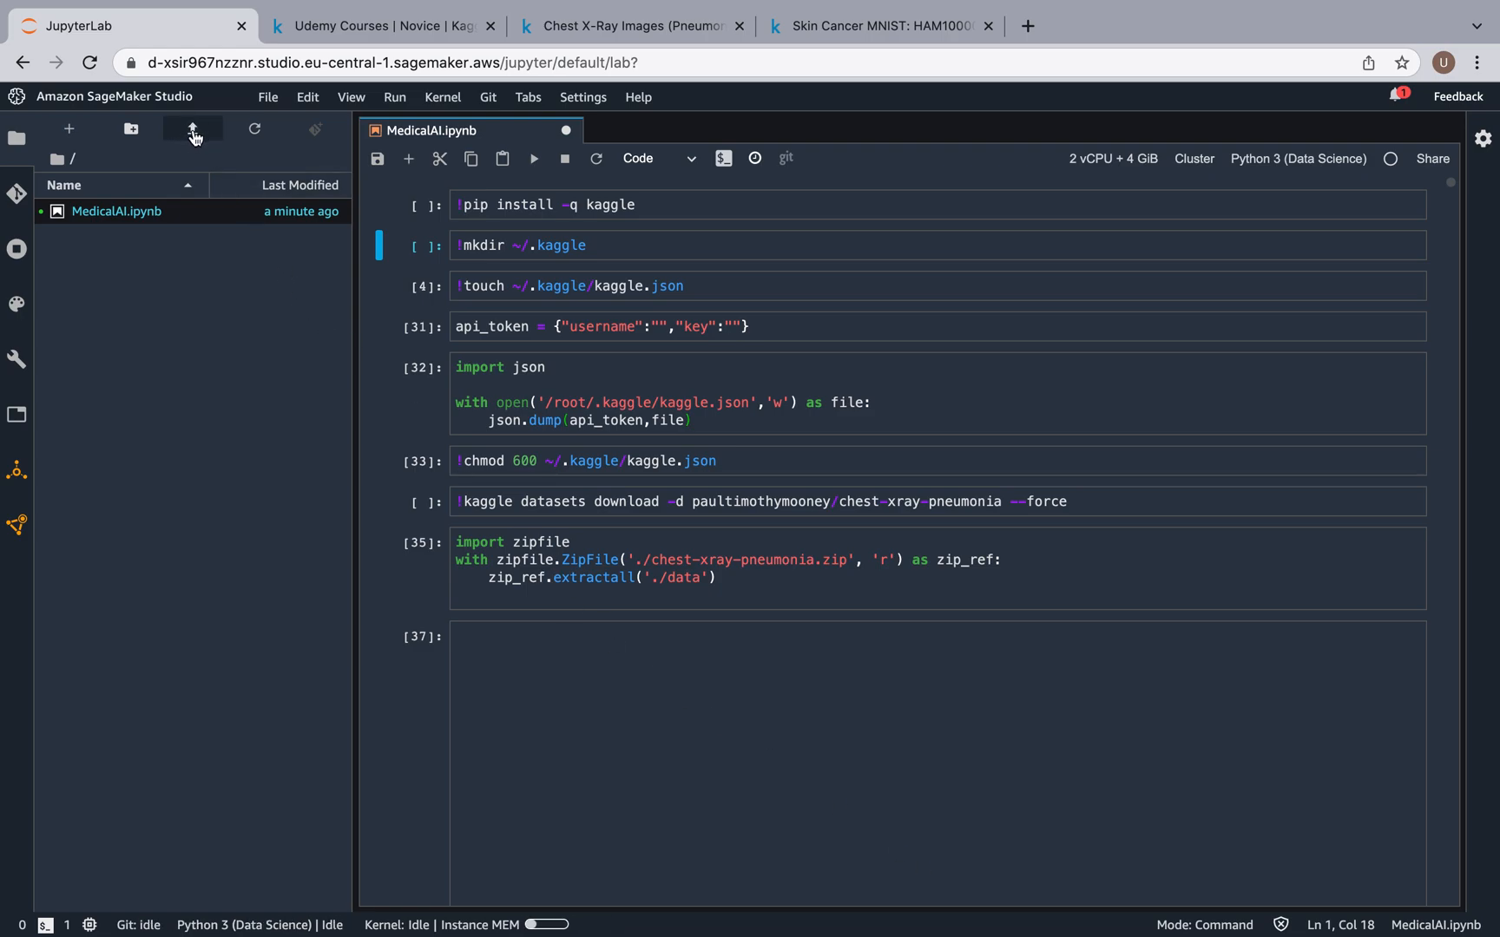
mouse_move(183, 325)
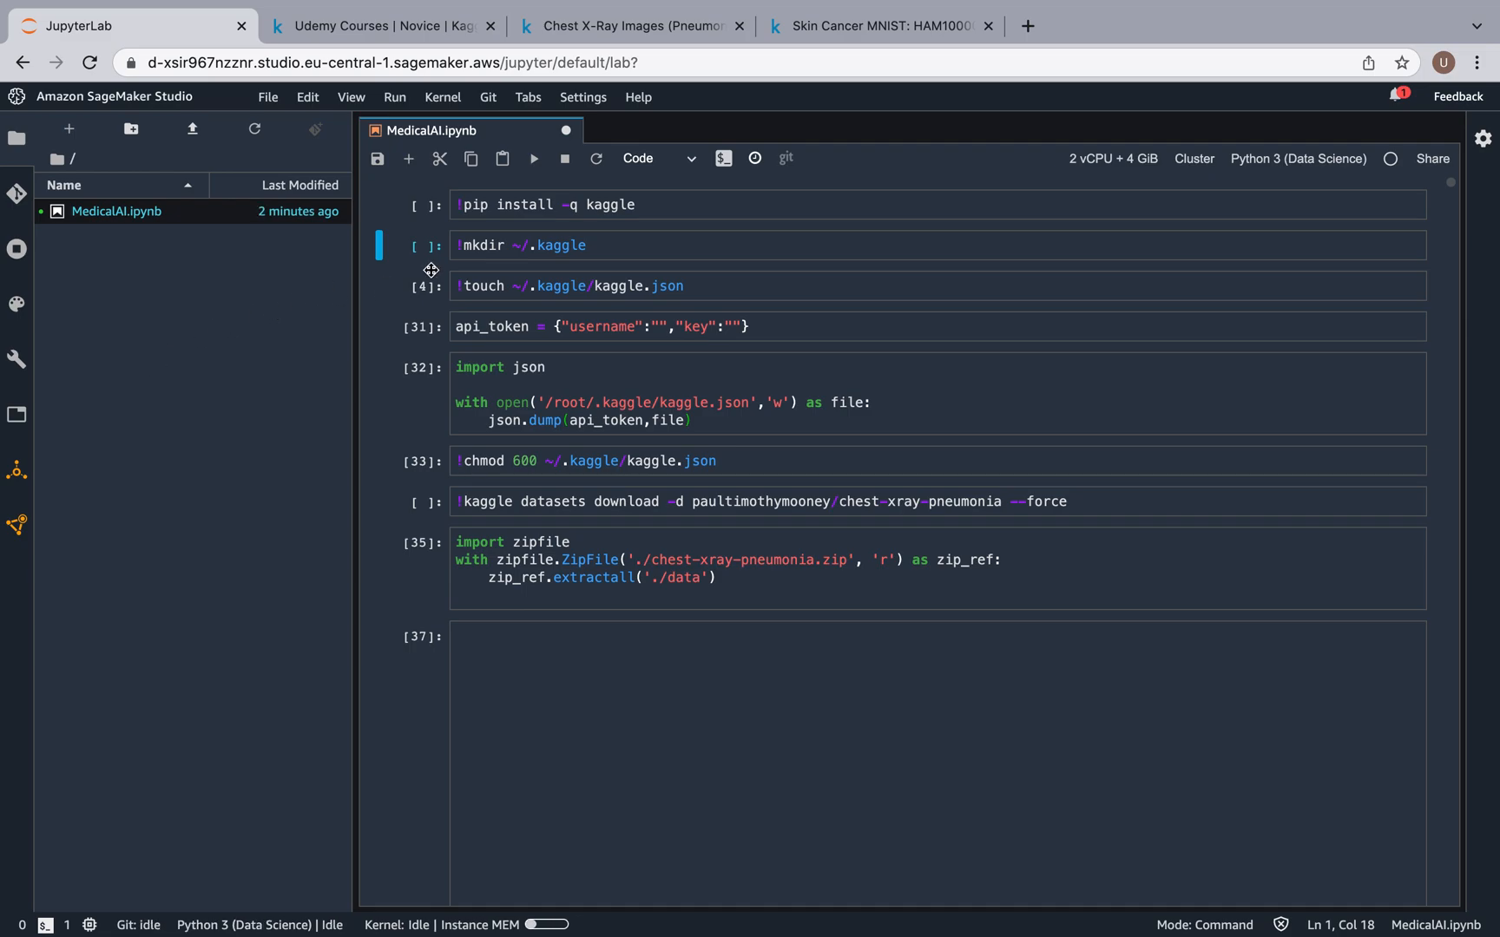
Step: Run the pip install kaggle, mkdir ~/.kaggle and touch kaggle.json cells, then go to Kaggle
click(651, 203)
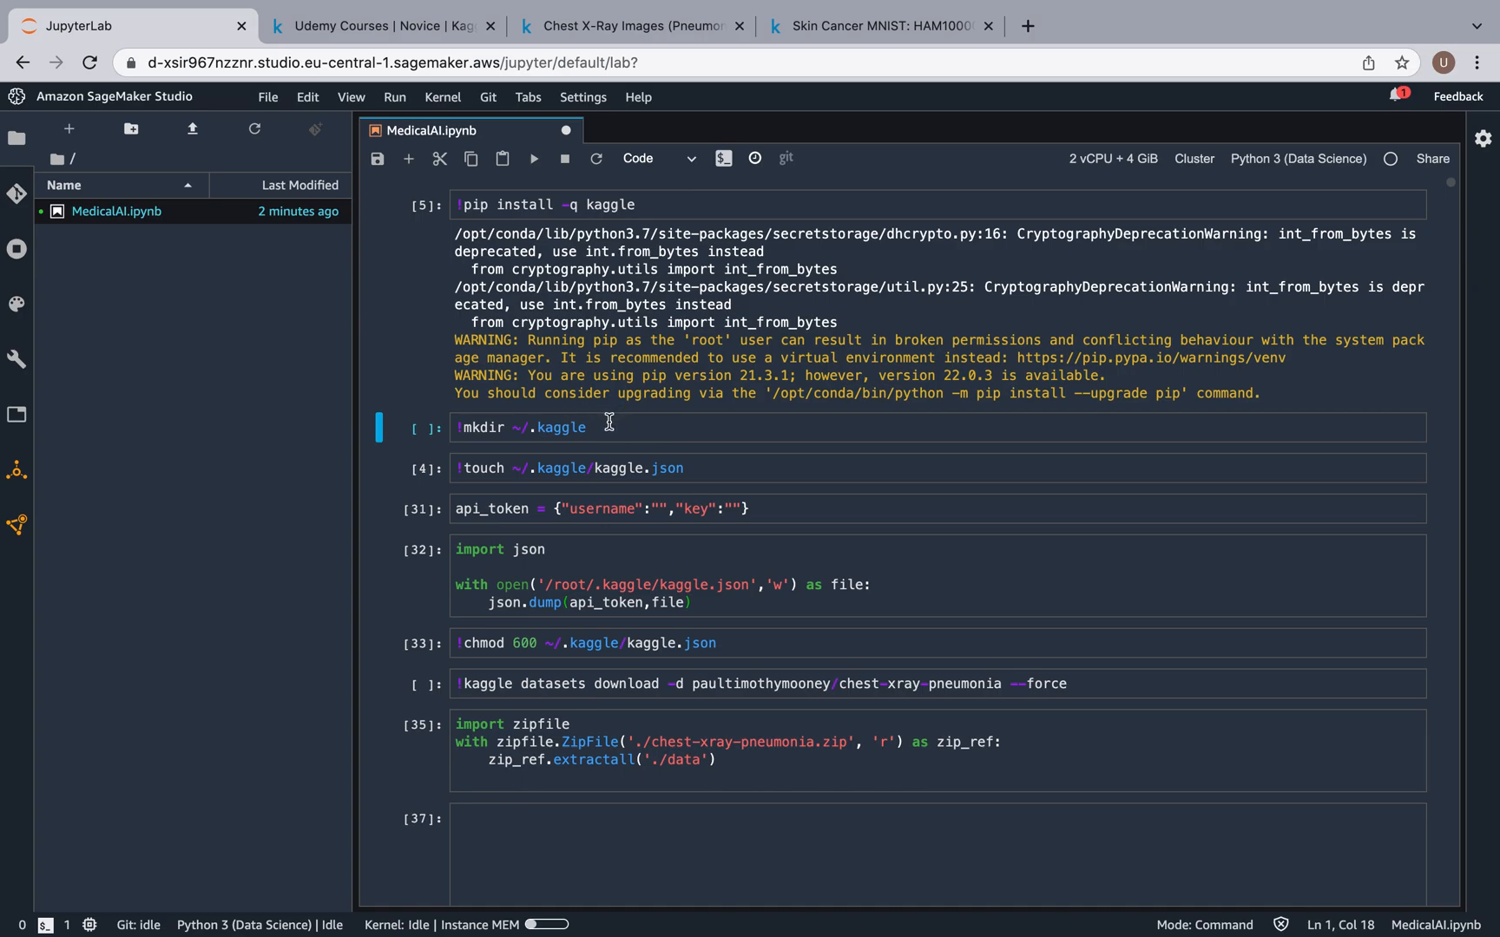
click(610, 427)
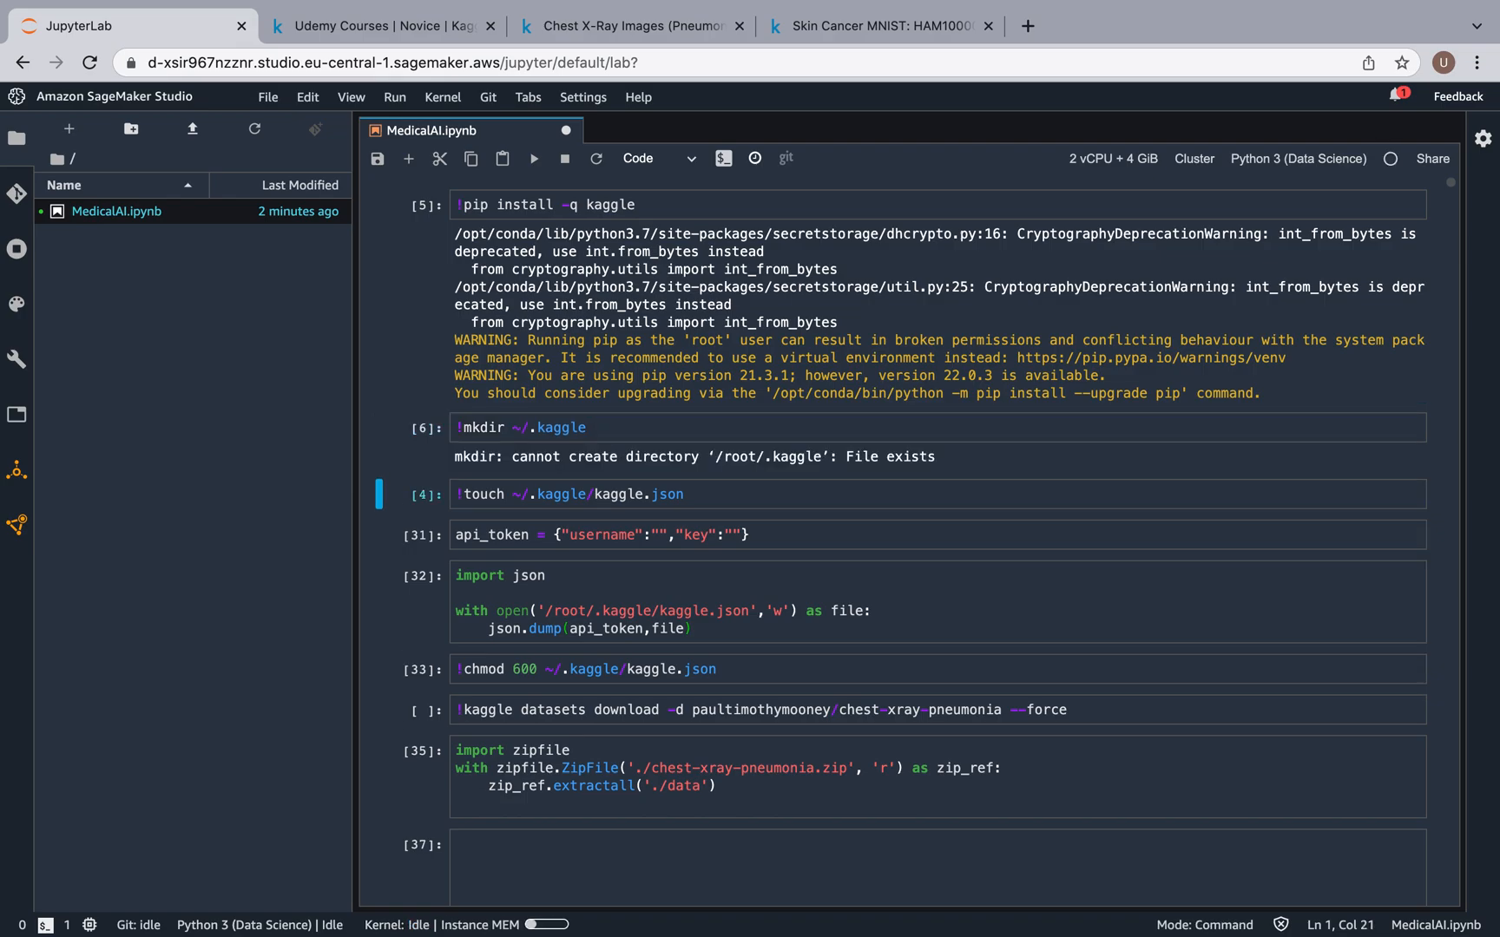
mouse_move(652, 454)
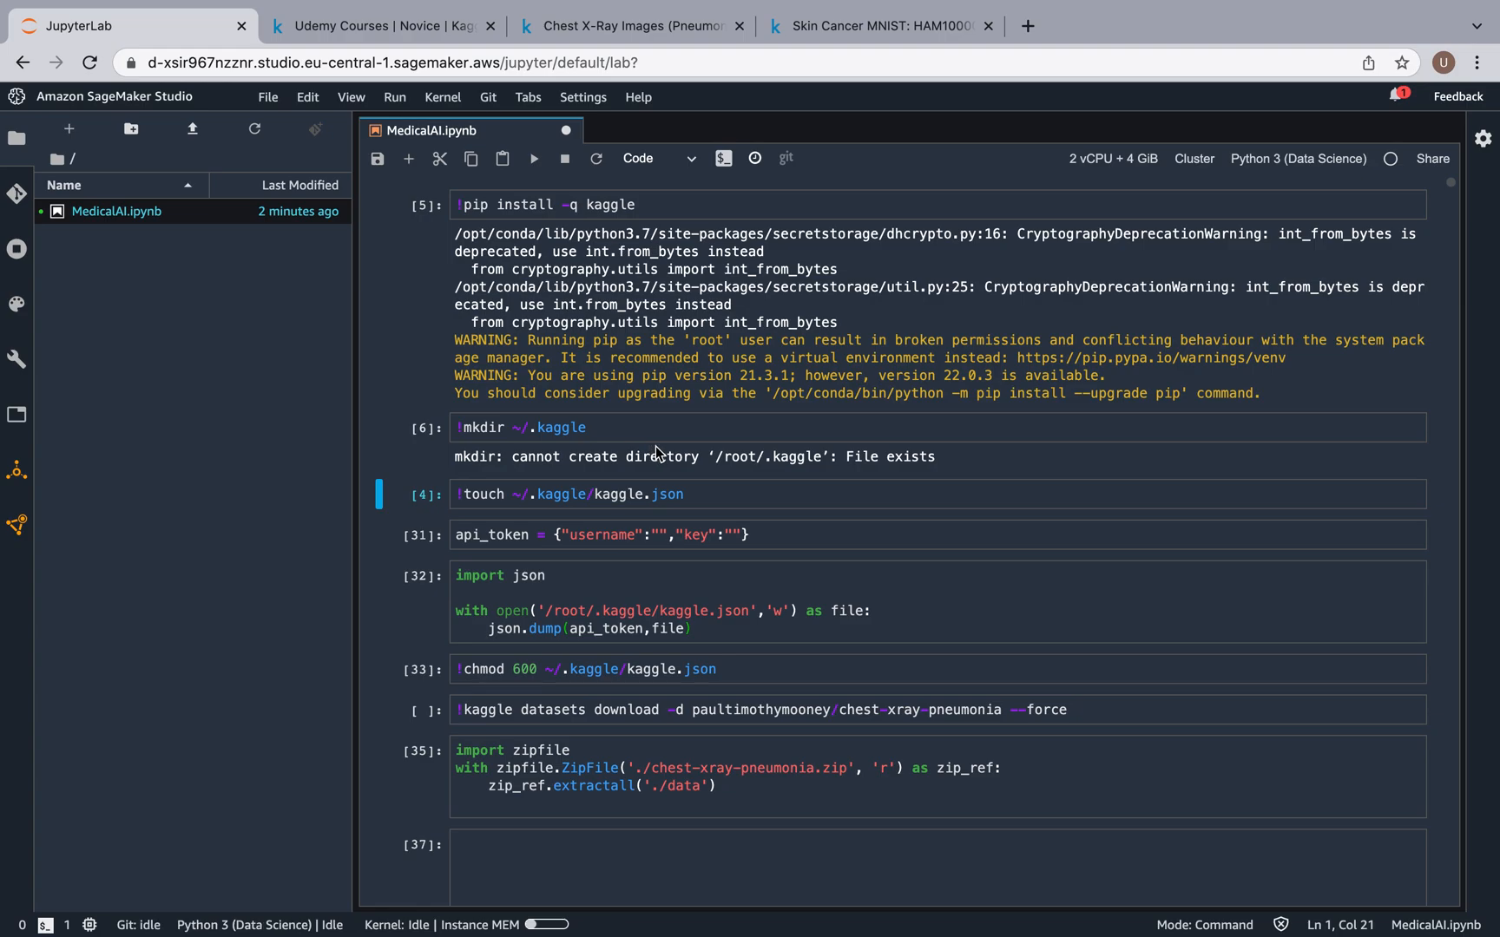
click(713, 493)
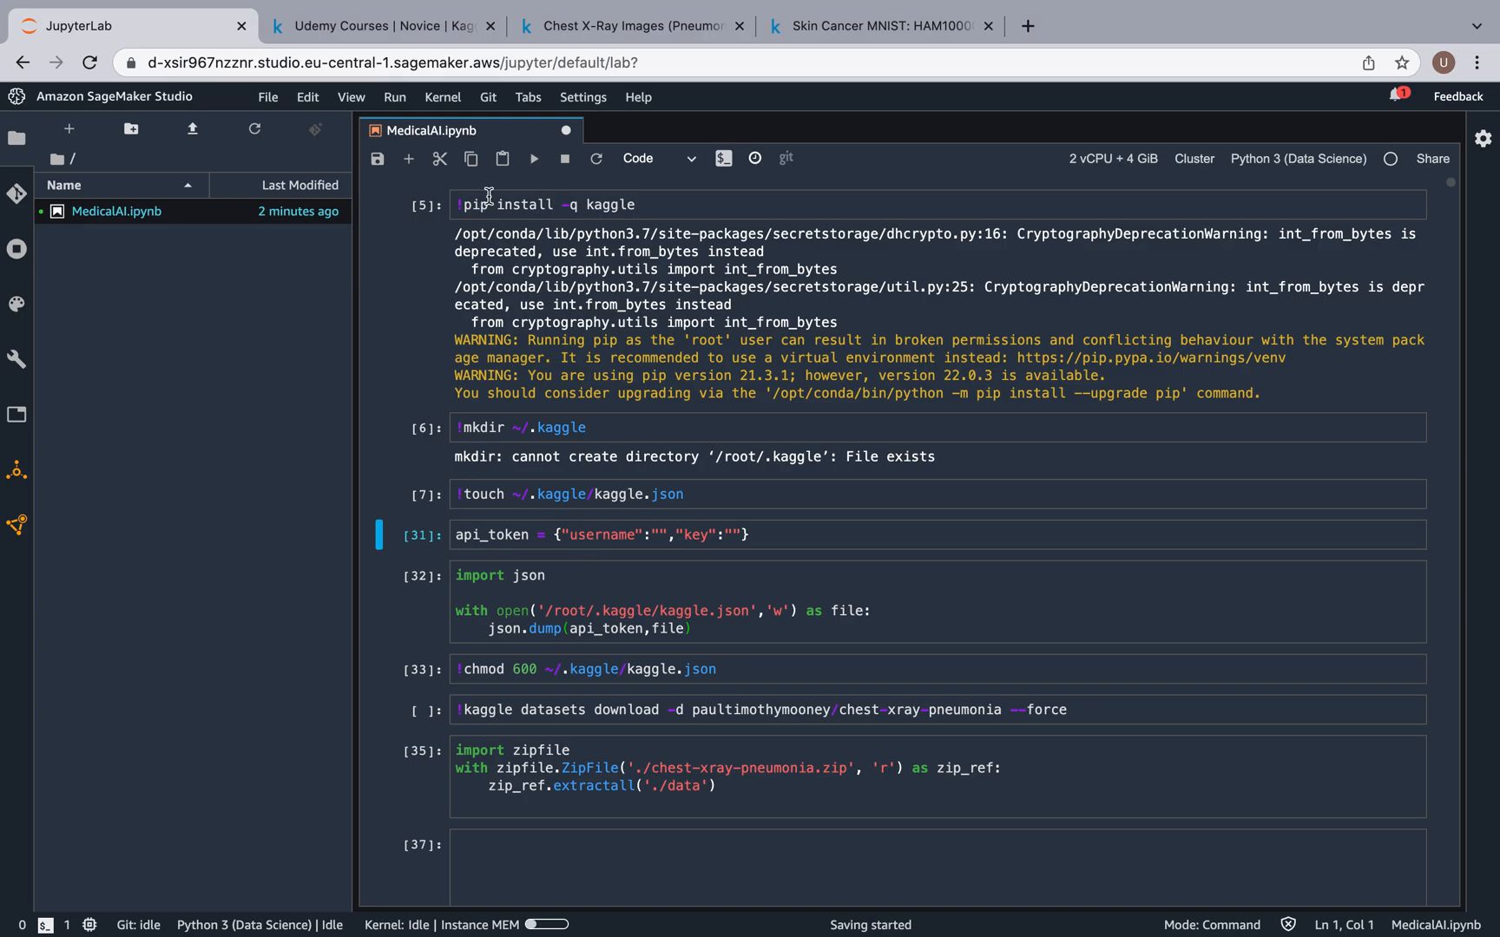
click(380, 26)
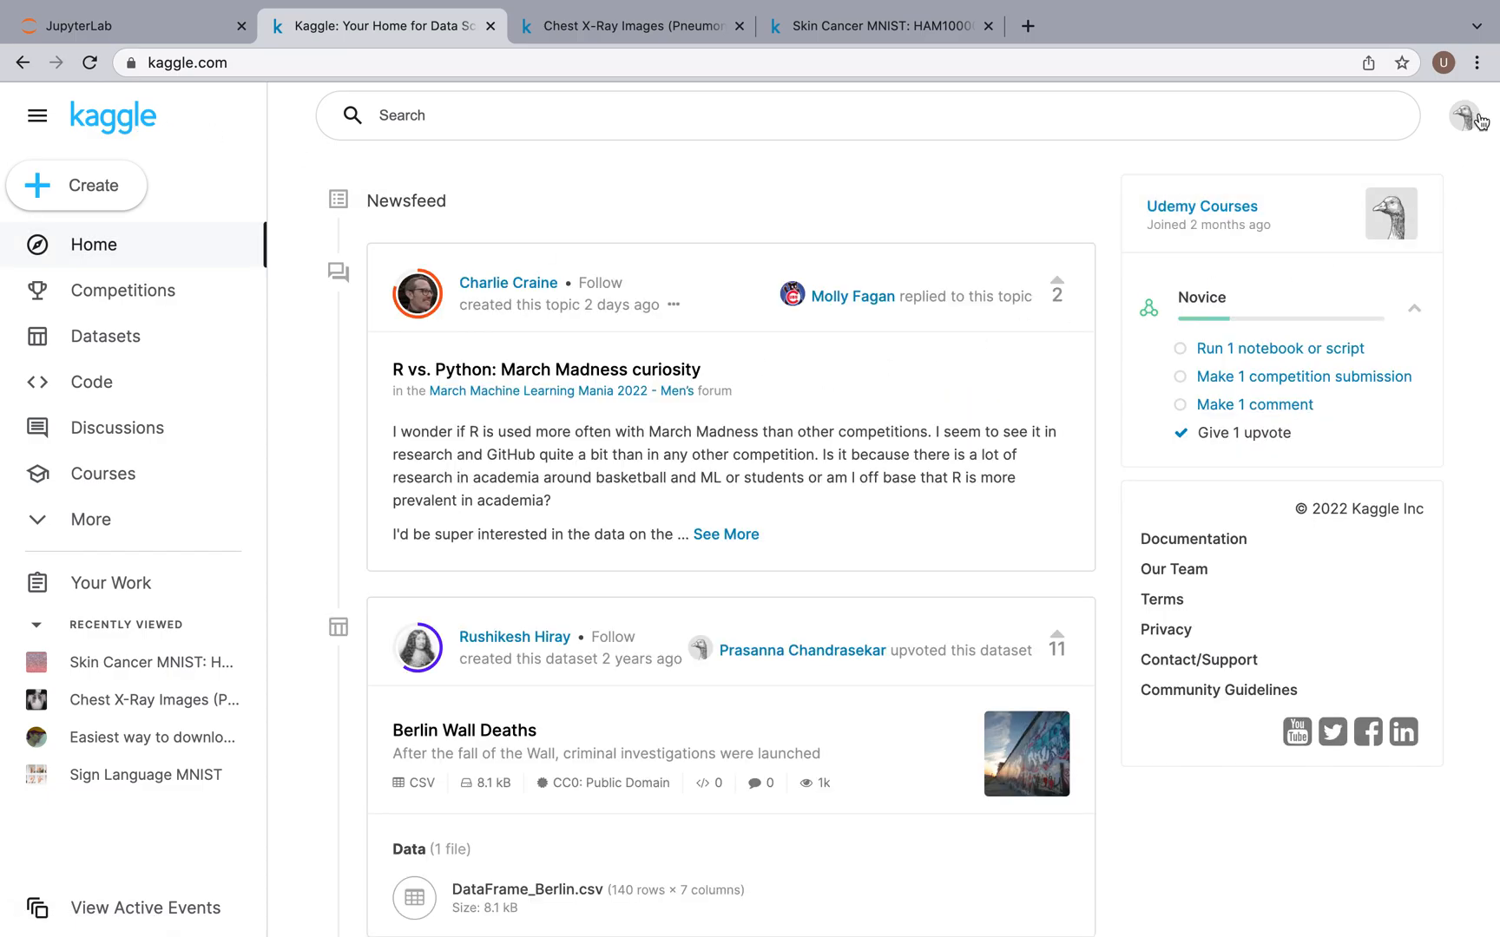
Step: From the Kaggle Account page's API section, create a new API token, downloading kaggle.json
click(1465, 116)
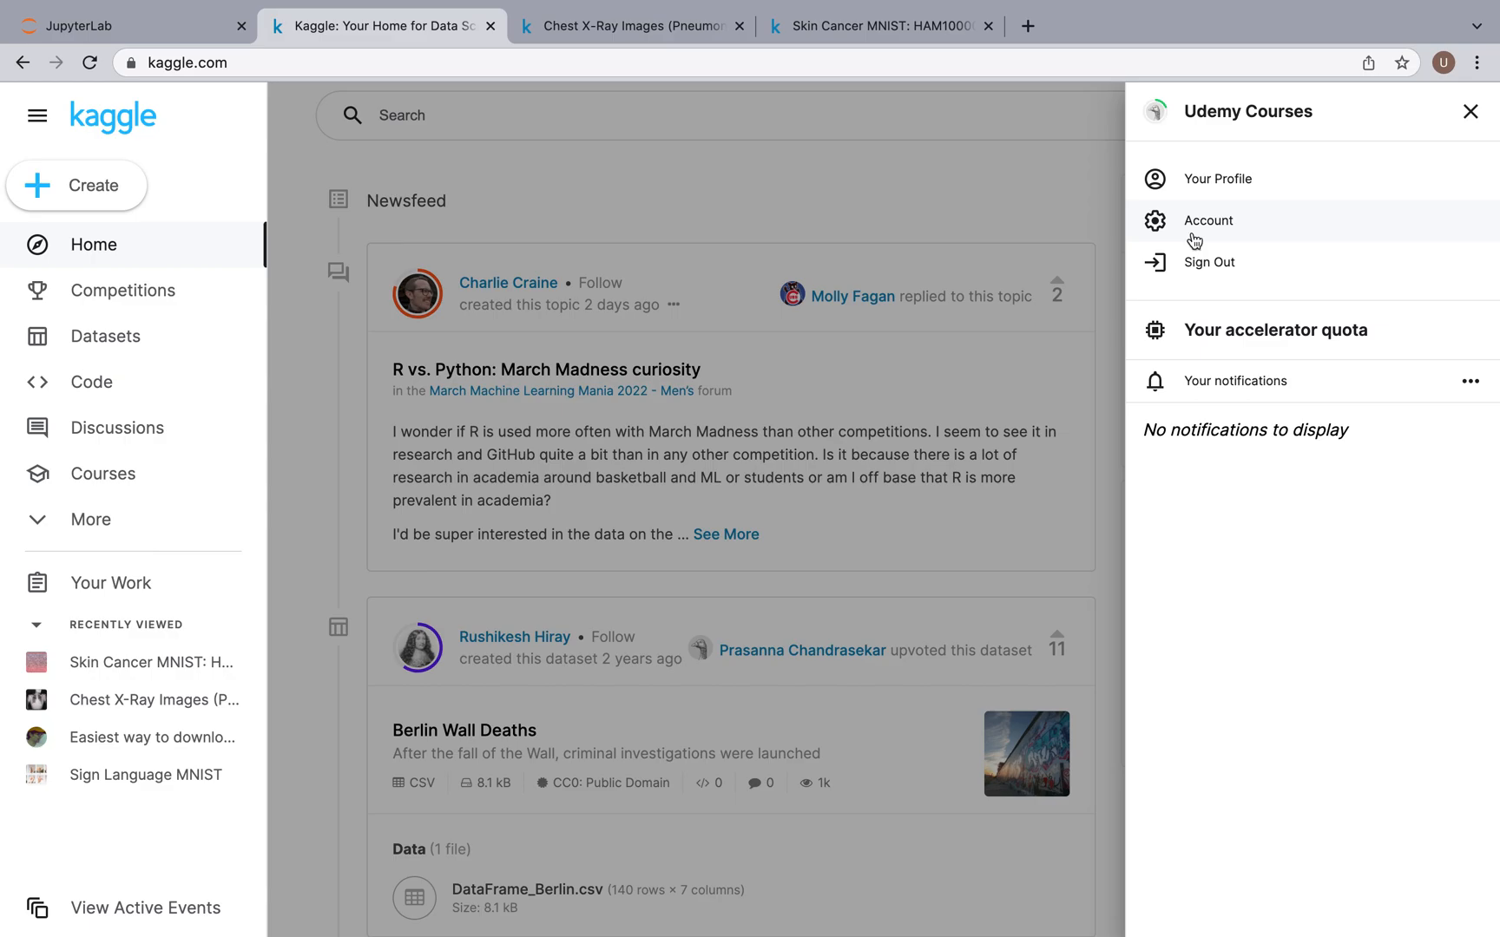
click(1206, 220)
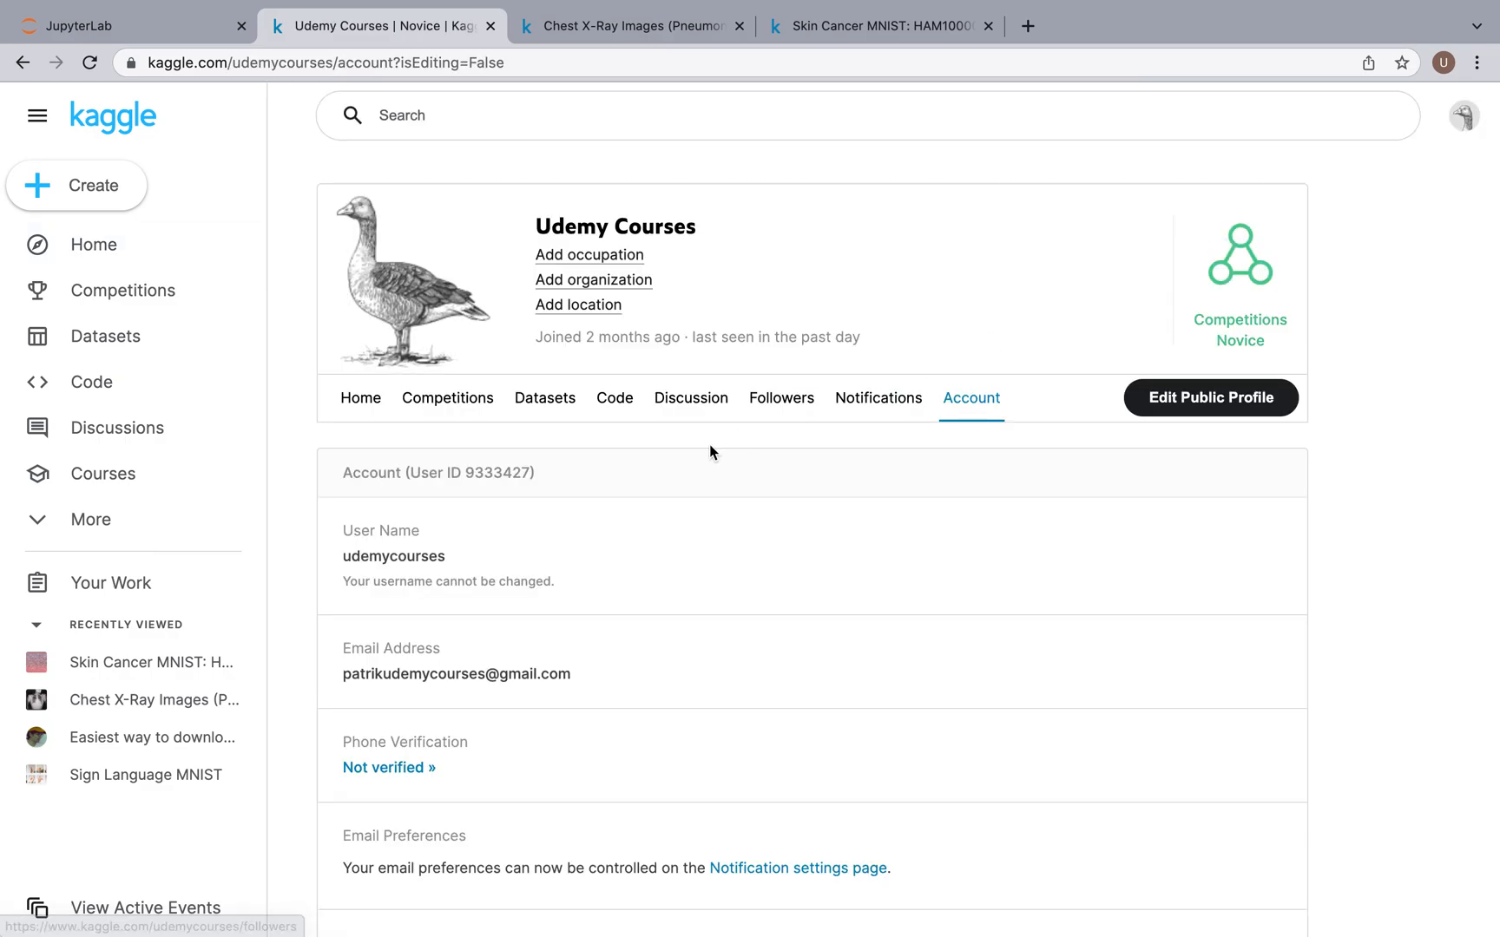
scroll(down, 3)
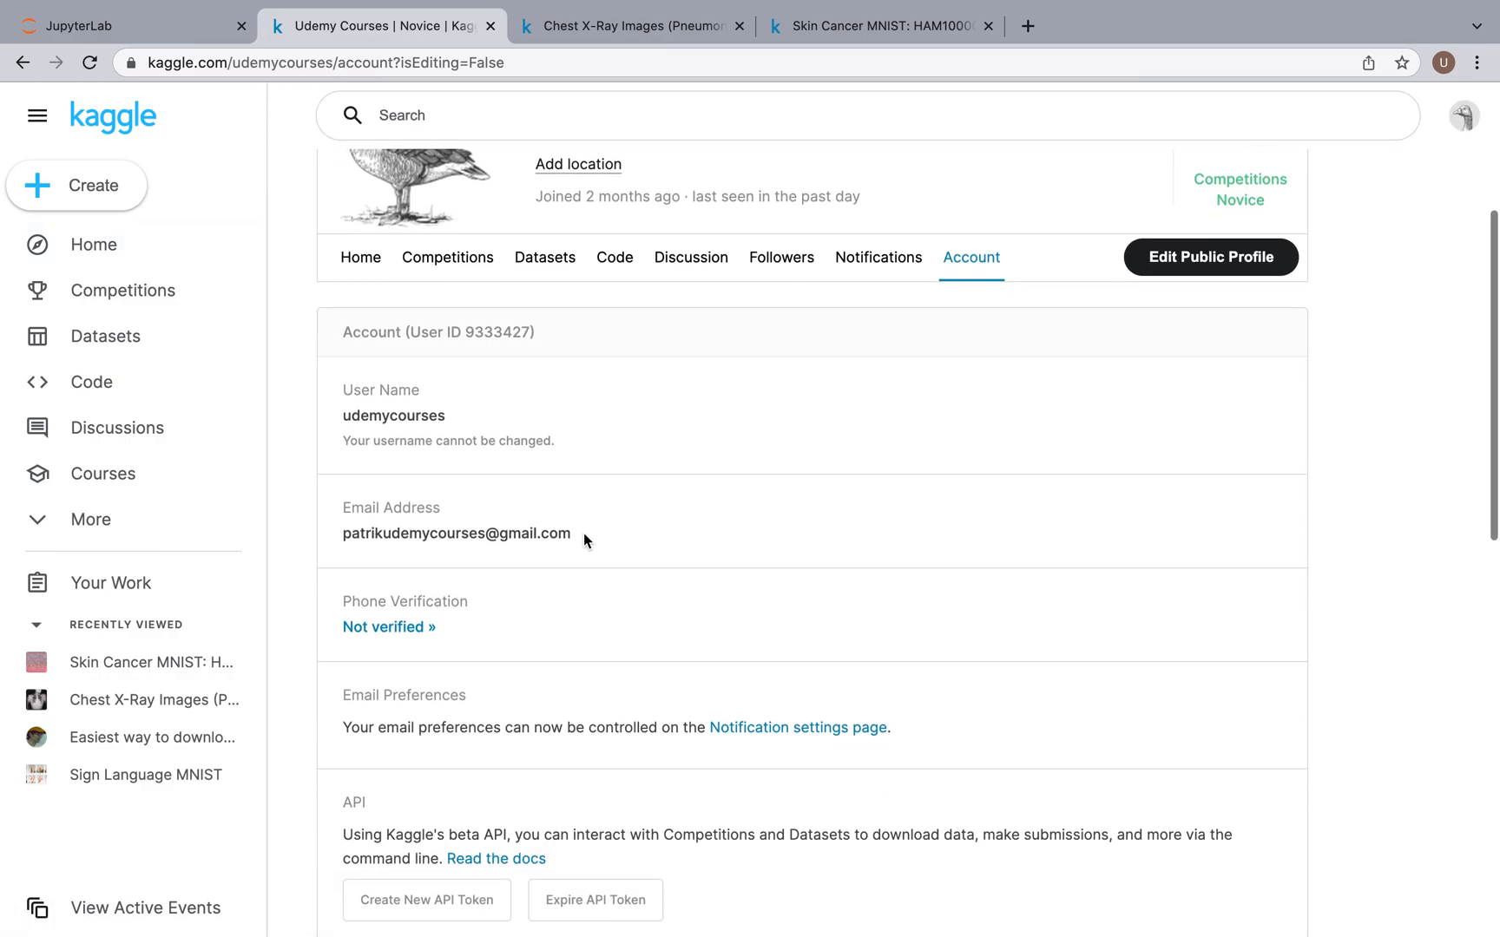
scroll(down, 3)
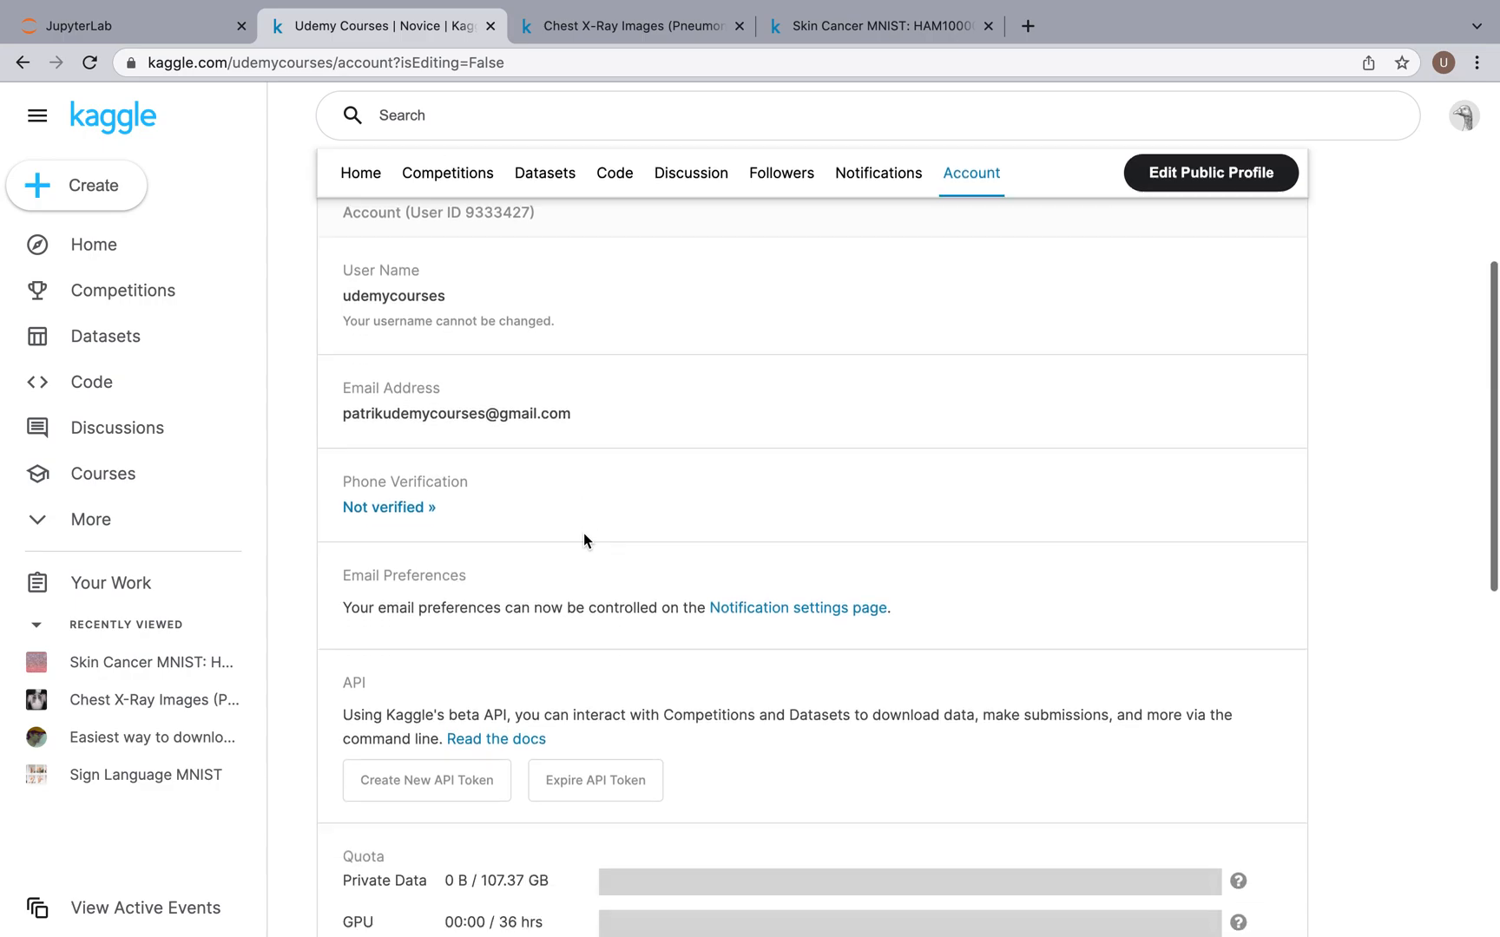
scroll(down, 3)
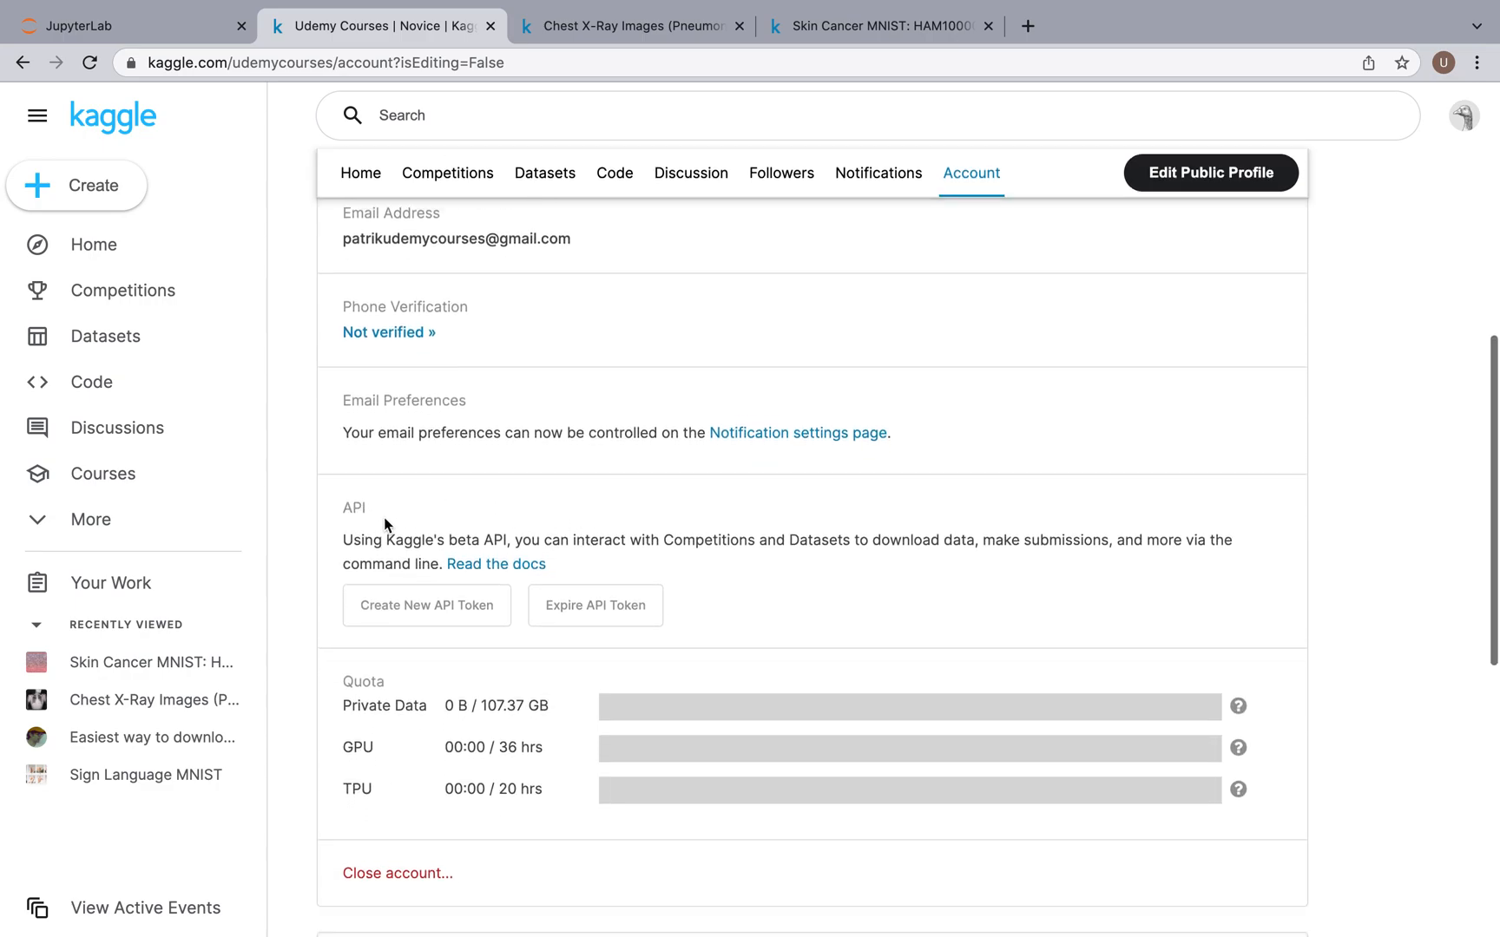
scroll(down, 3)
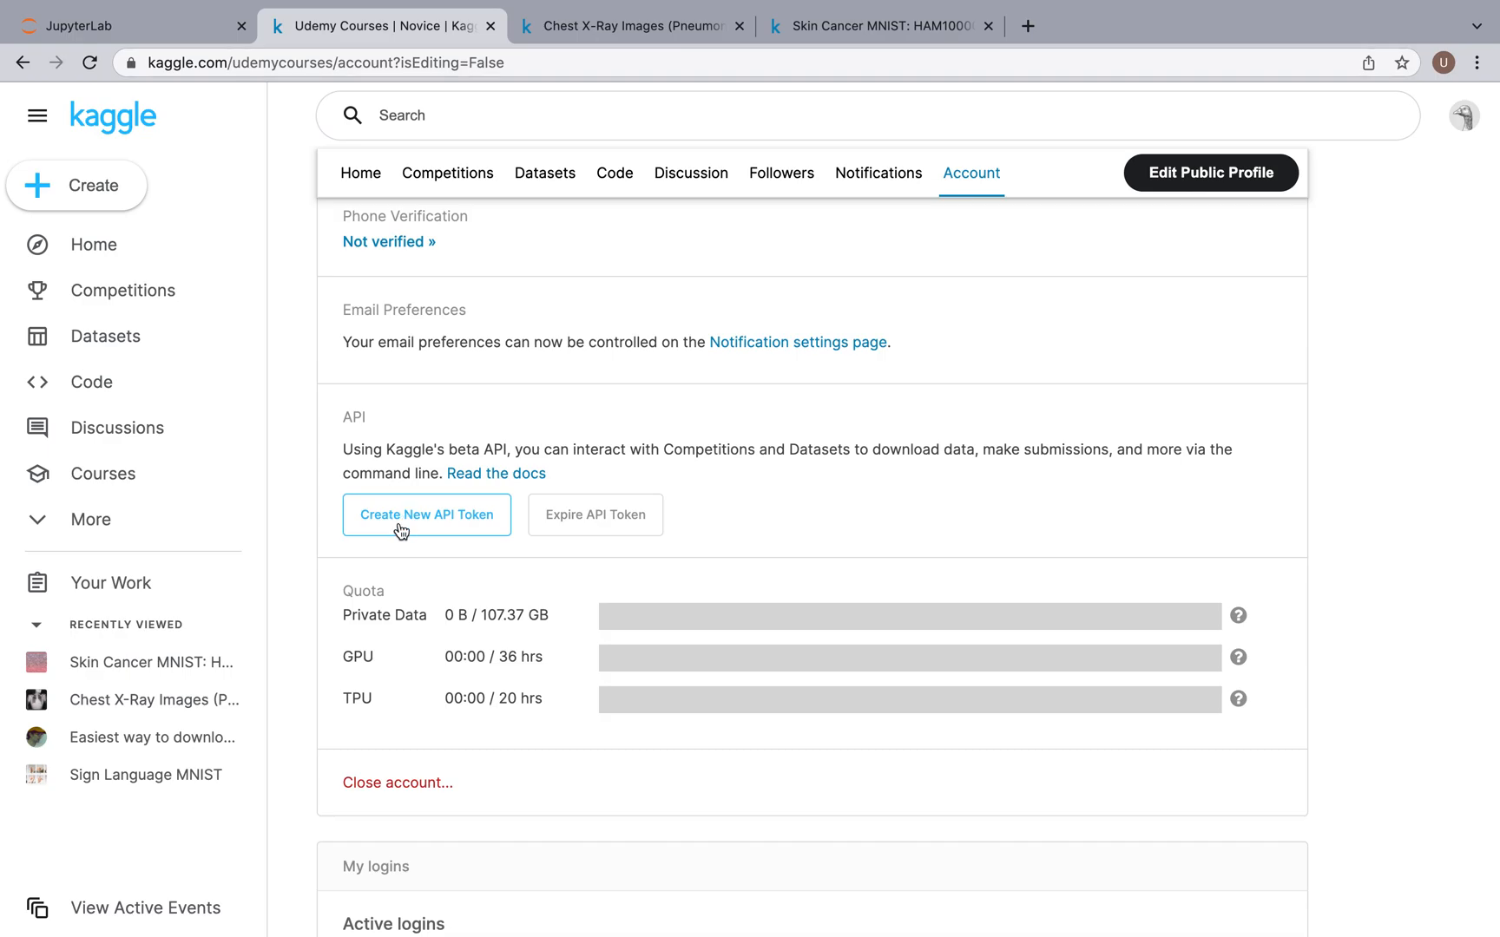
click(426, 514)
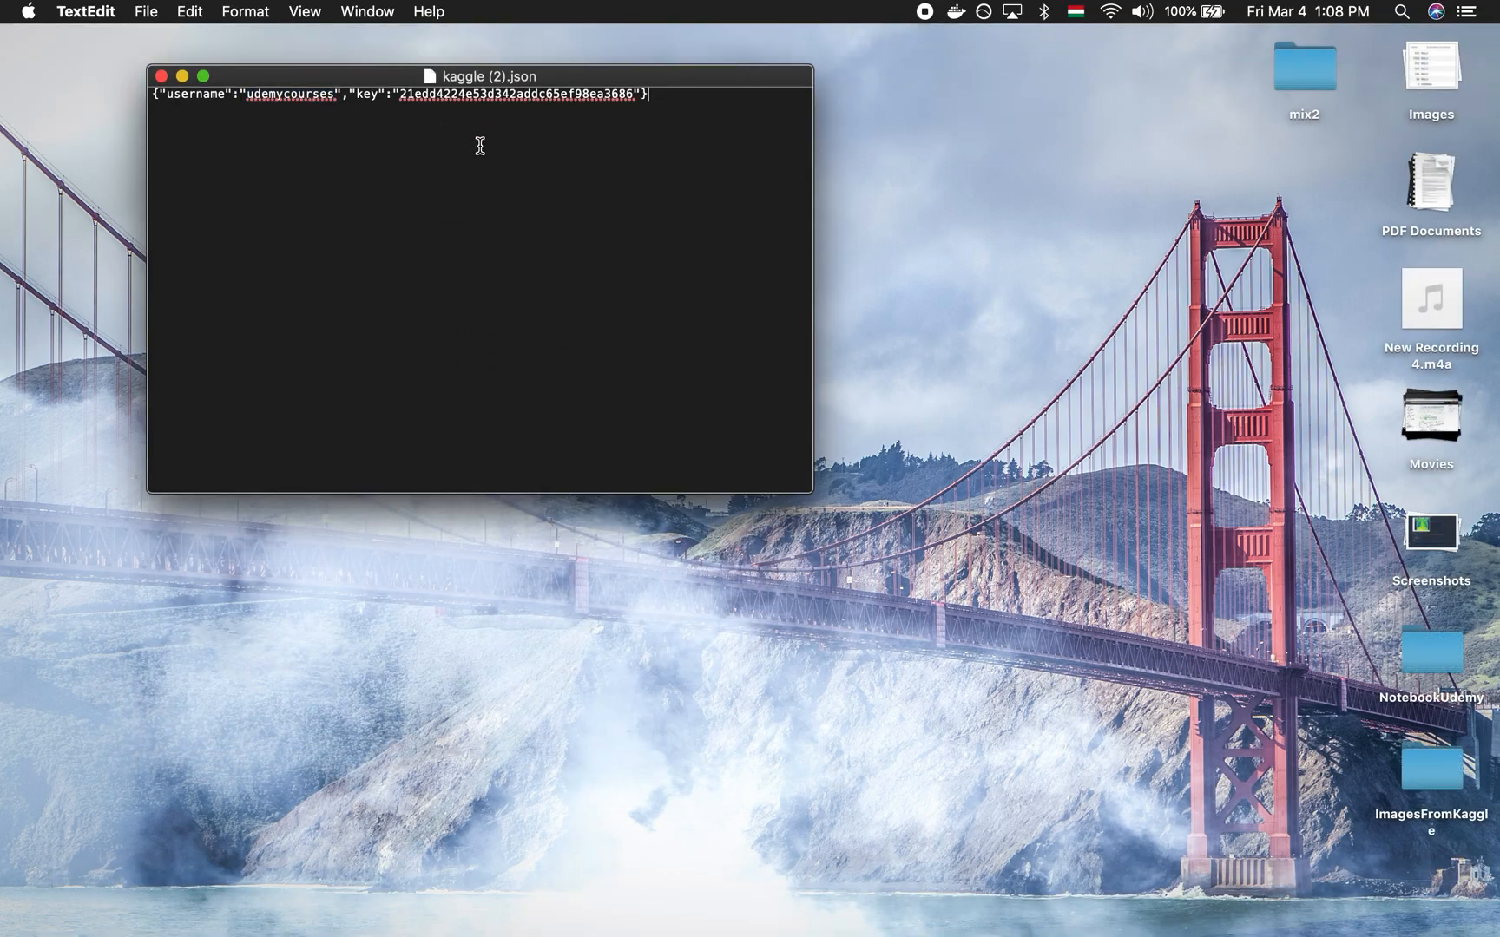
mouse_move(406, 93)
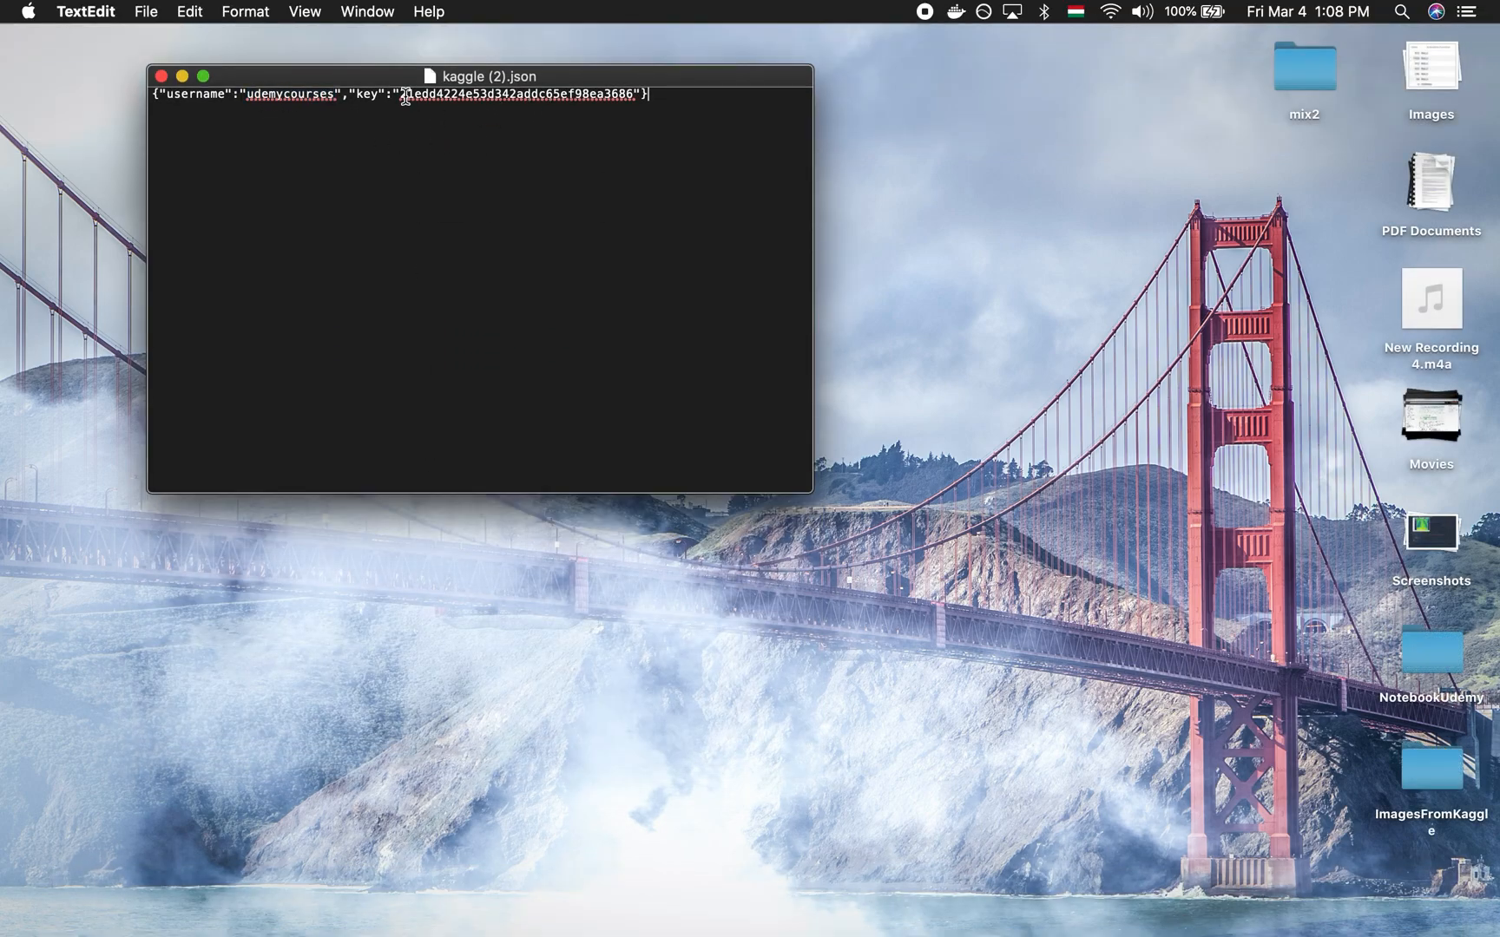
Step: Copy the credentials from kaggle (2).json and enter username 'udemycourses' into the api_token cell
double_click(290, 94)
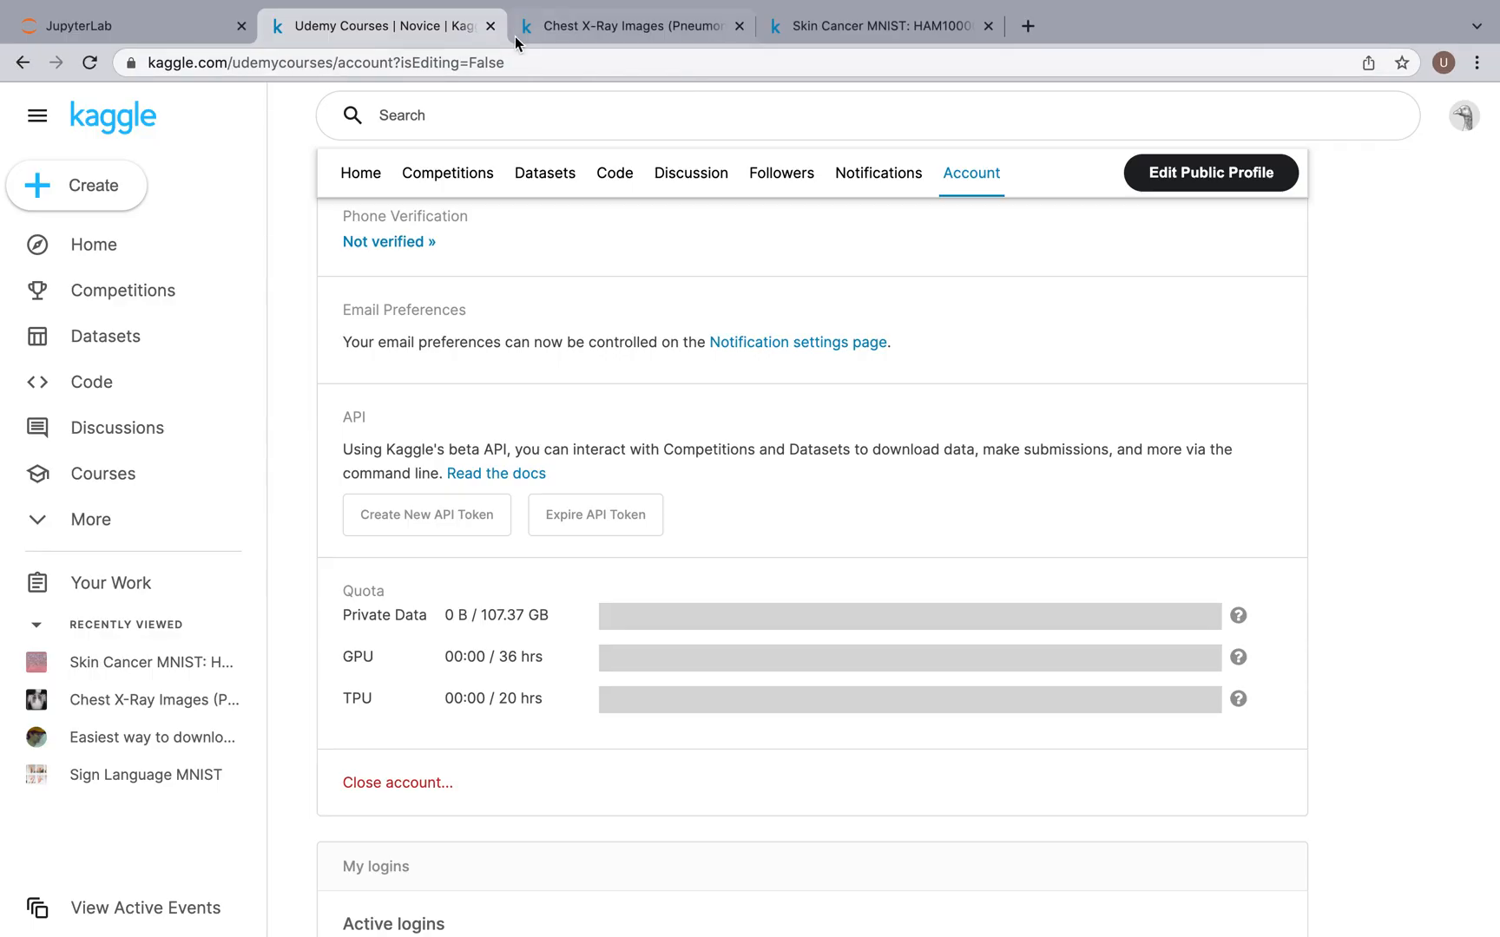
click(125, 26)
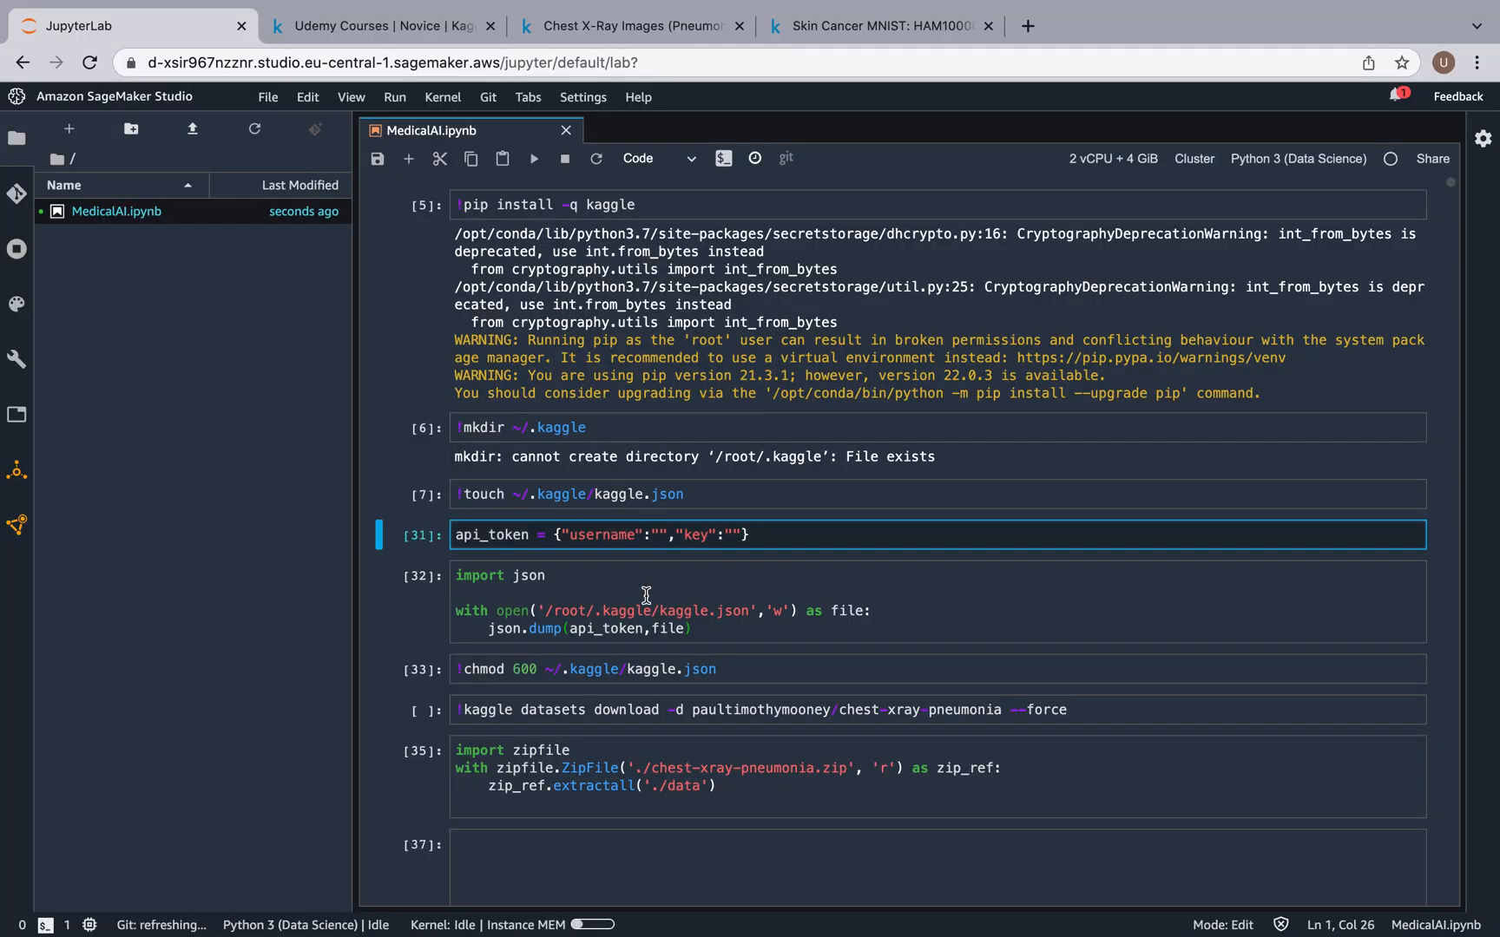
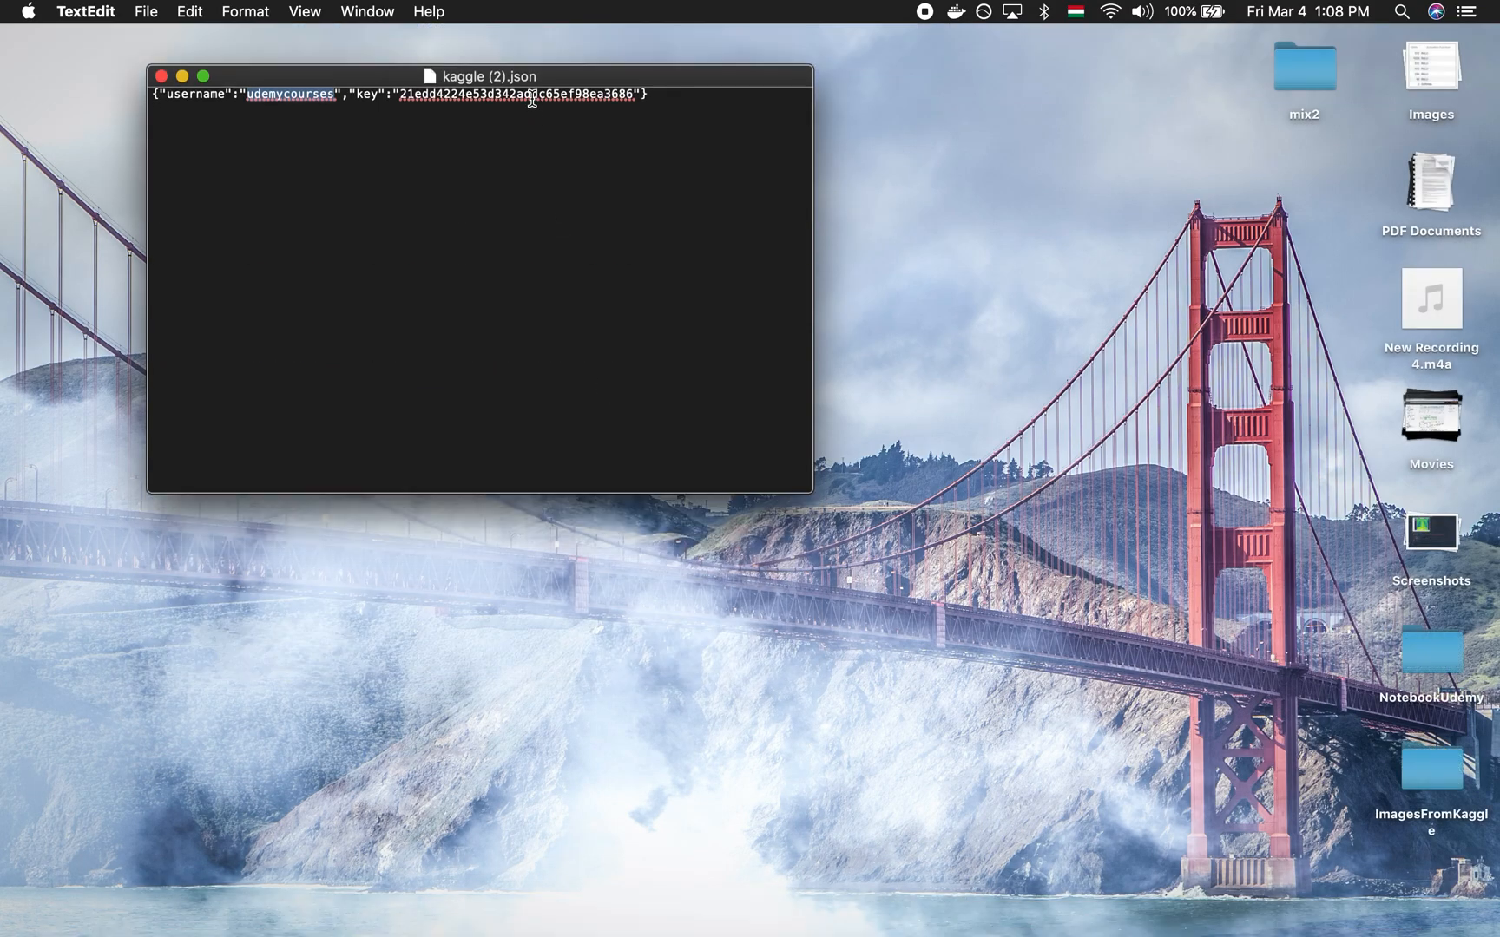
key(f3)
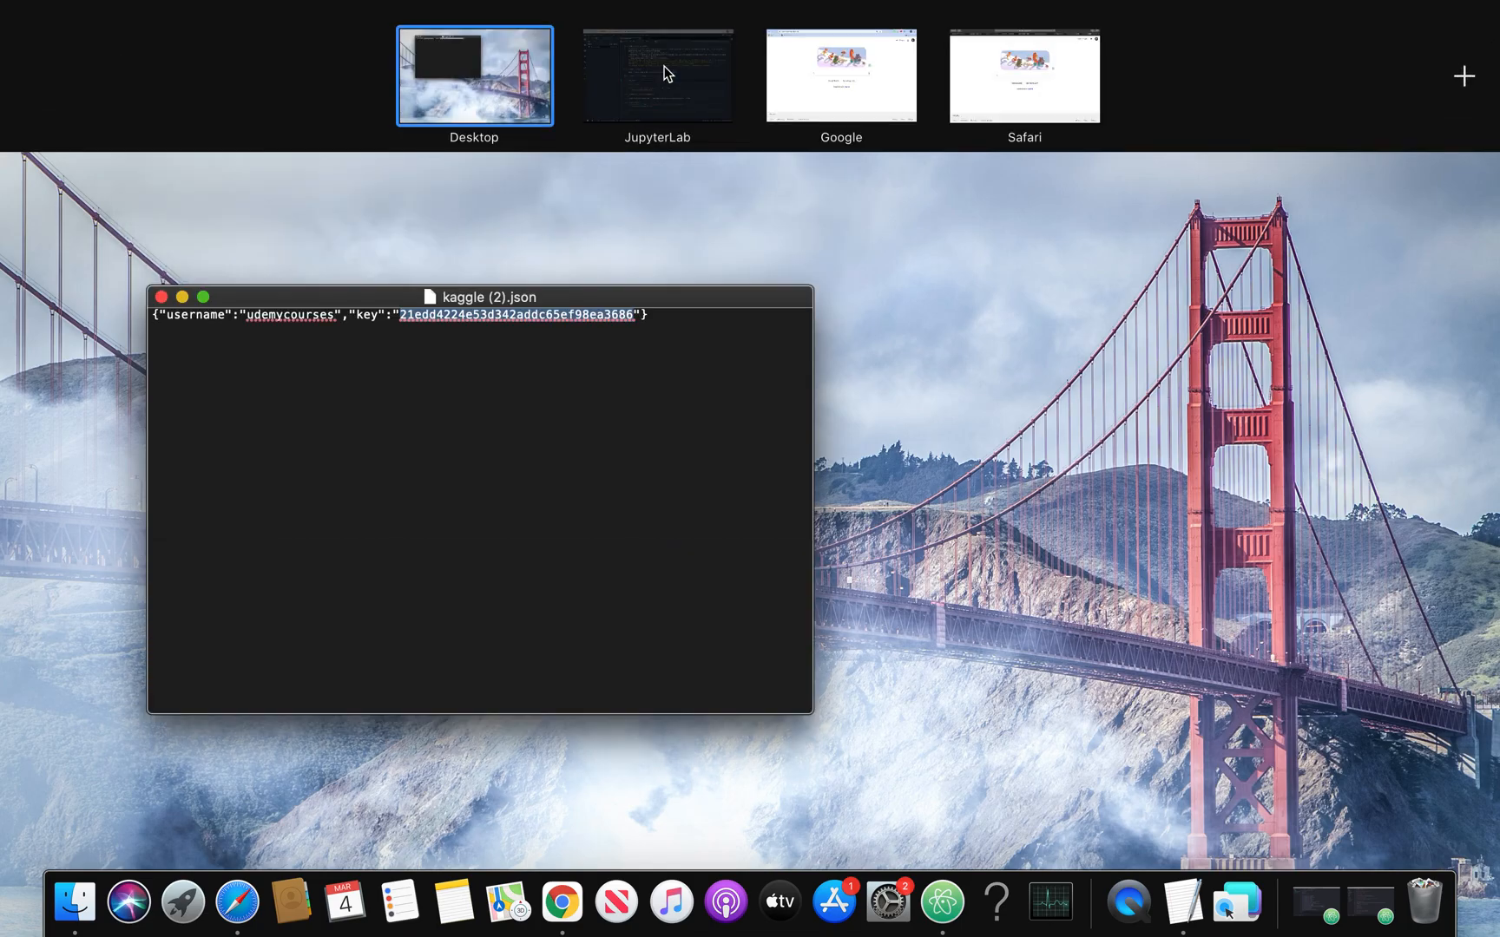
click(658, 77)
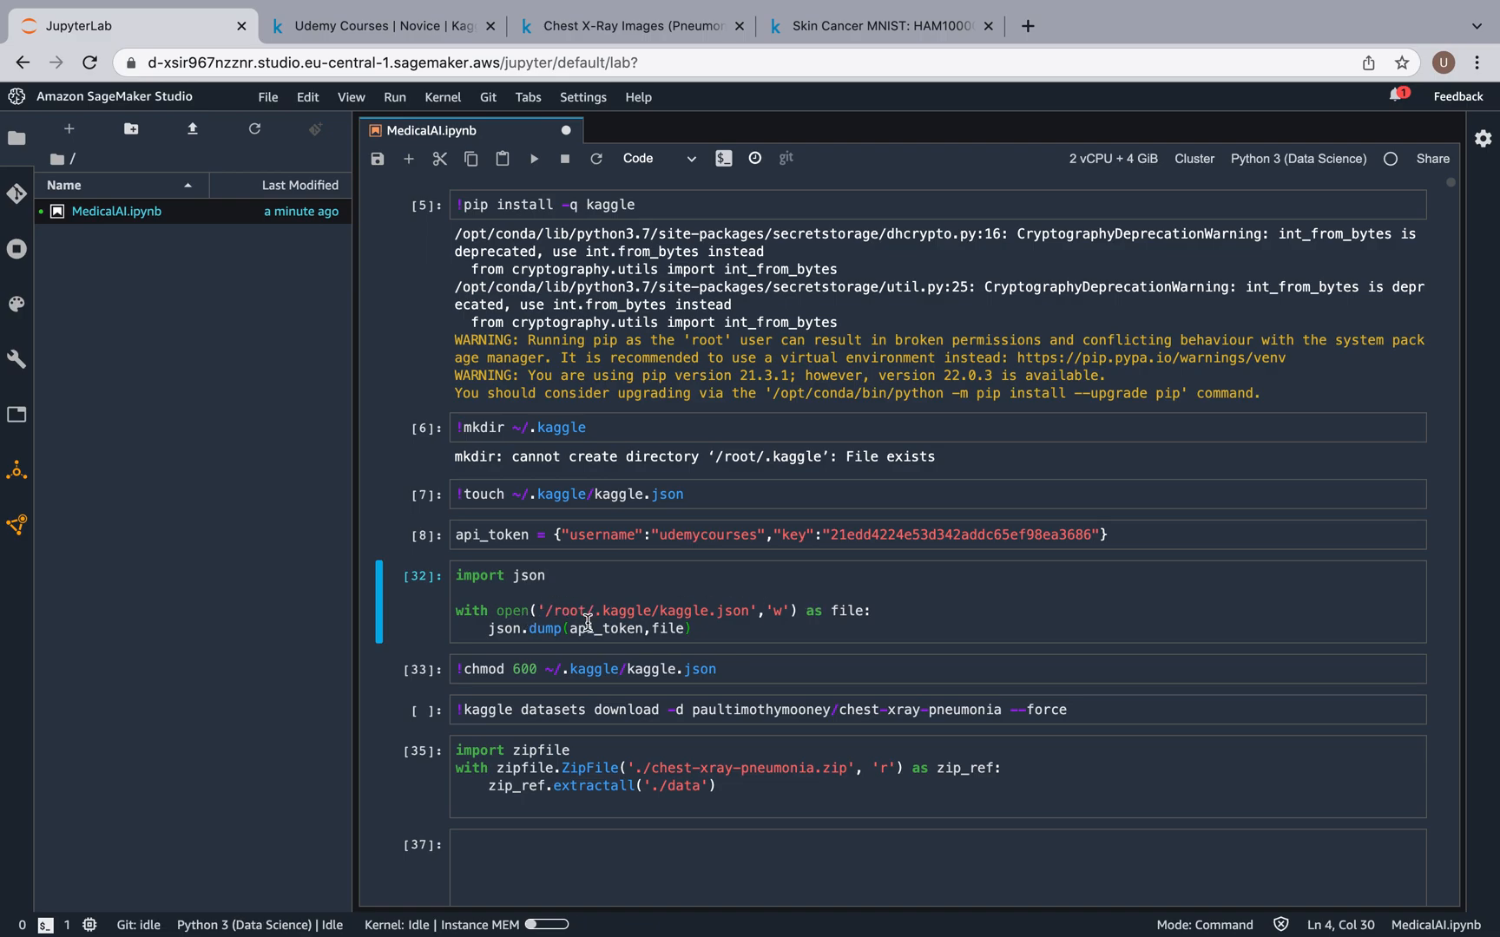
mouse_move(687, 620)
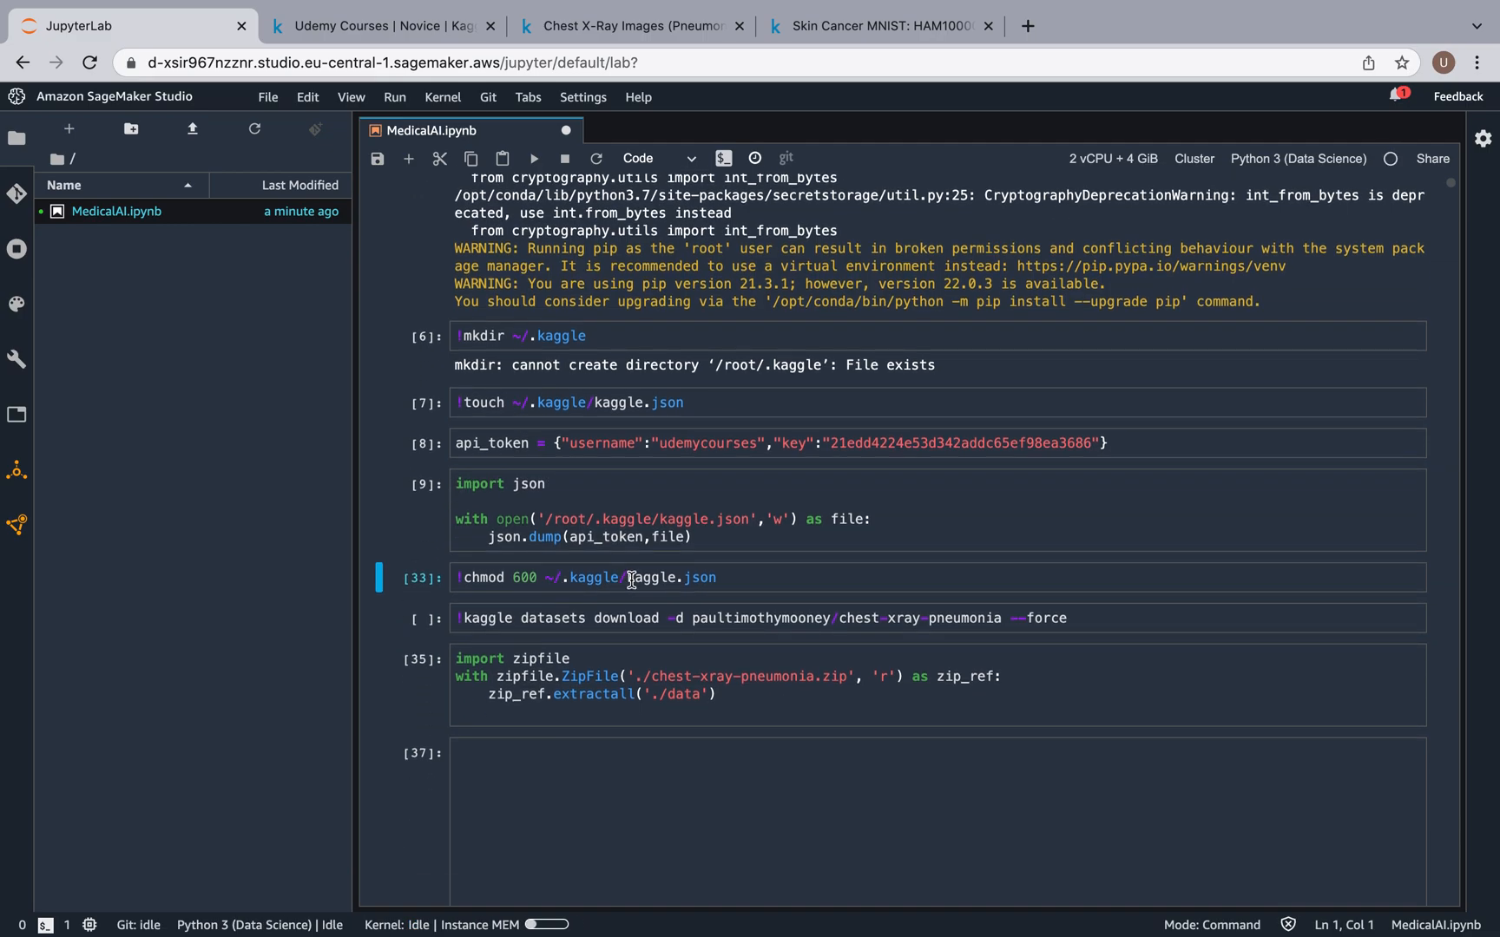
Step: Run the kaggle.json-writing and chmod 600 cells, then select the dataset owner in the download command
click(630, 576)
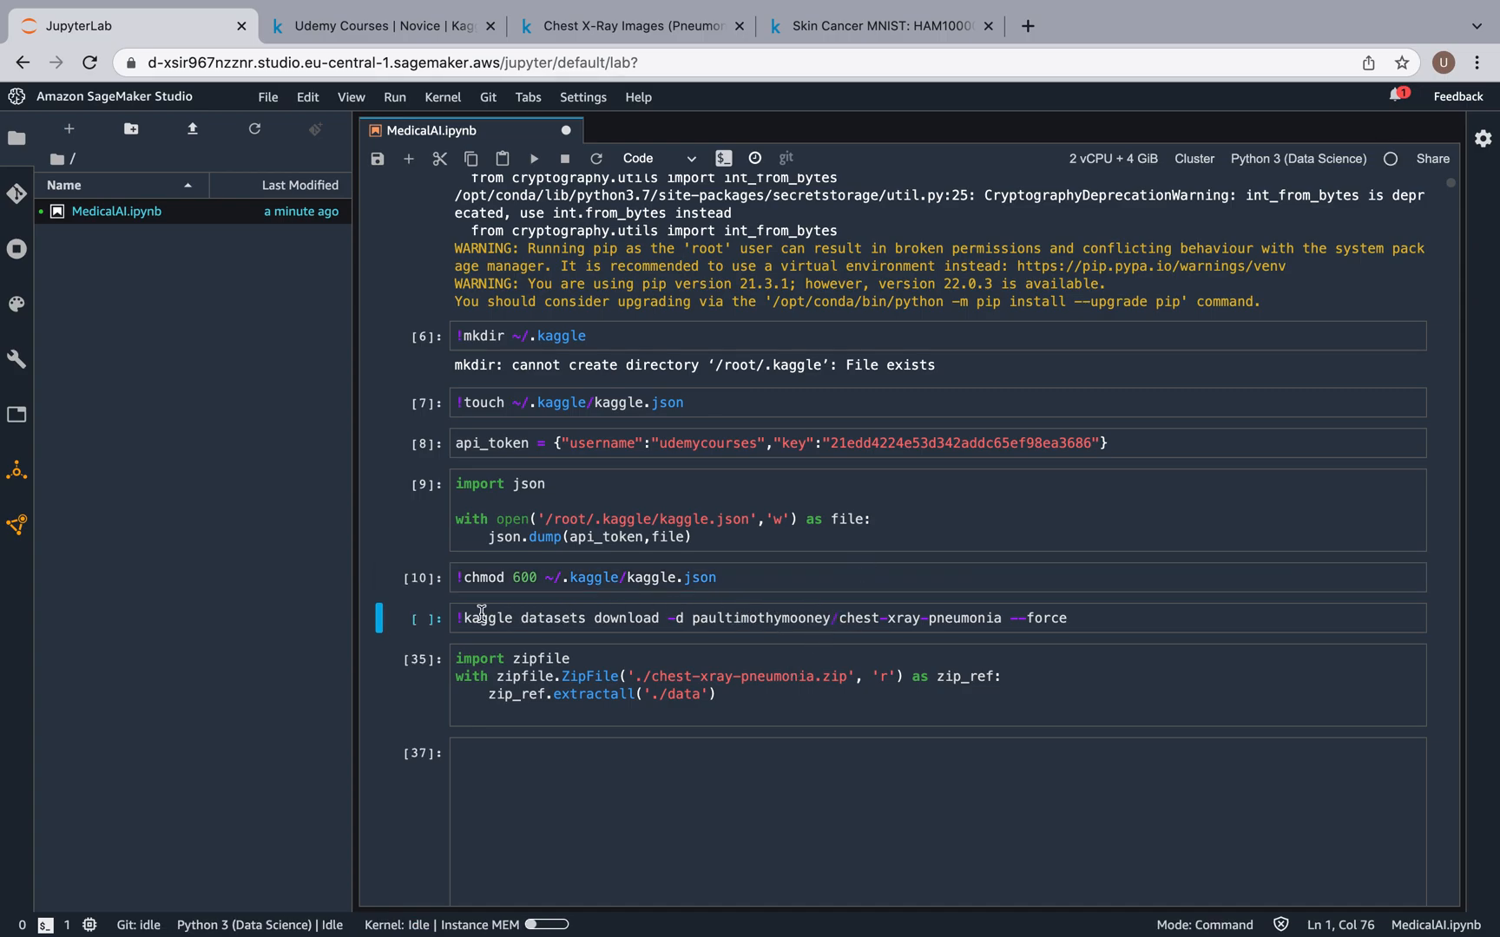
mouse_move(670, 618)
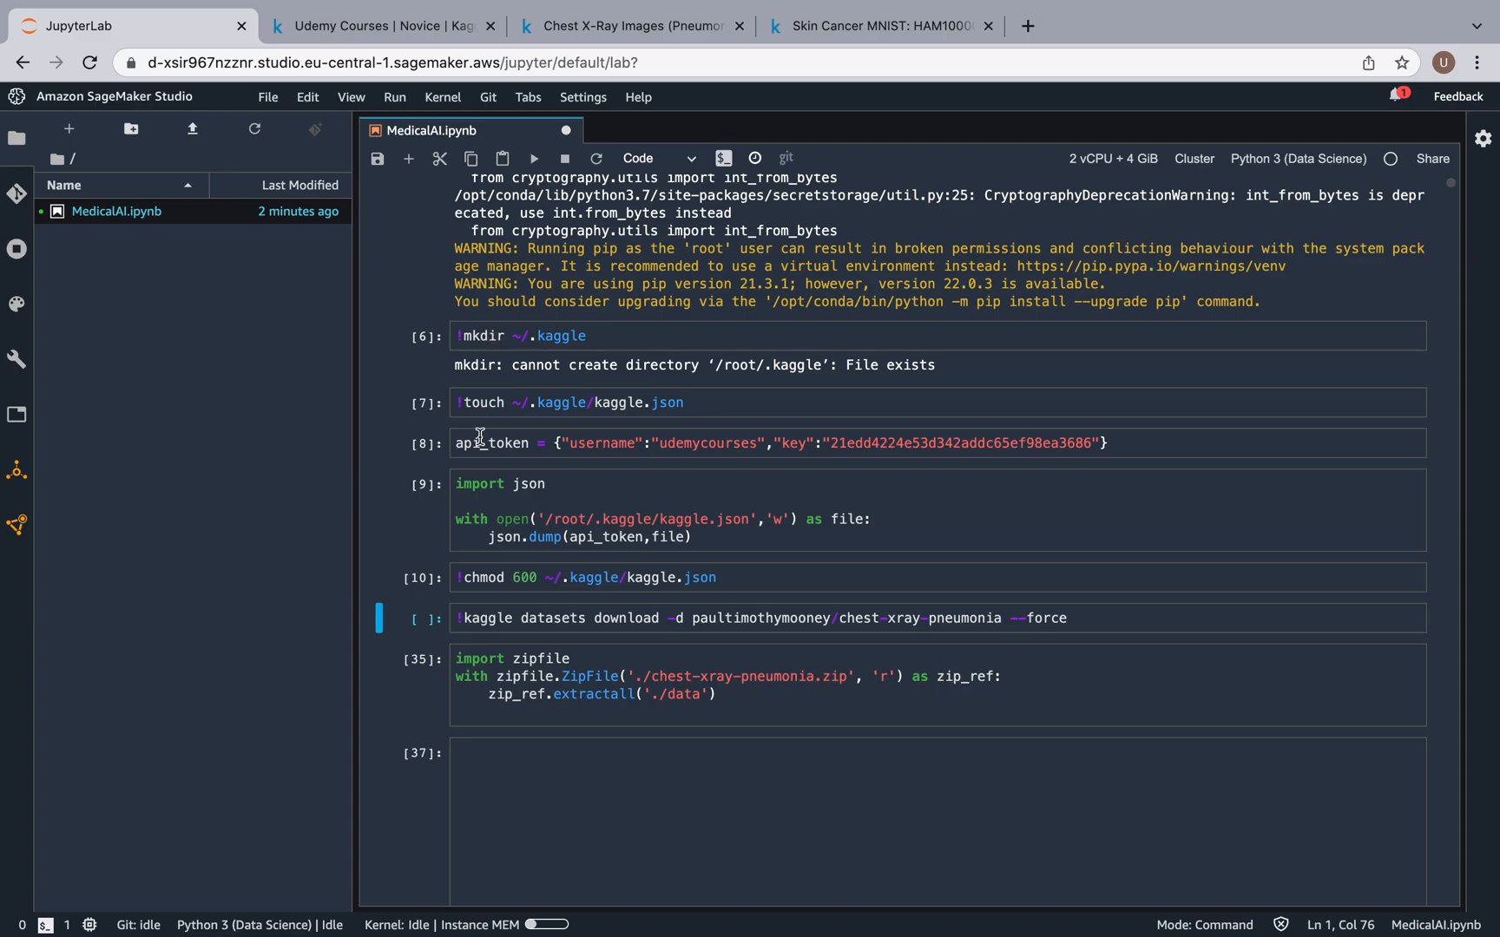
click(670, 577)
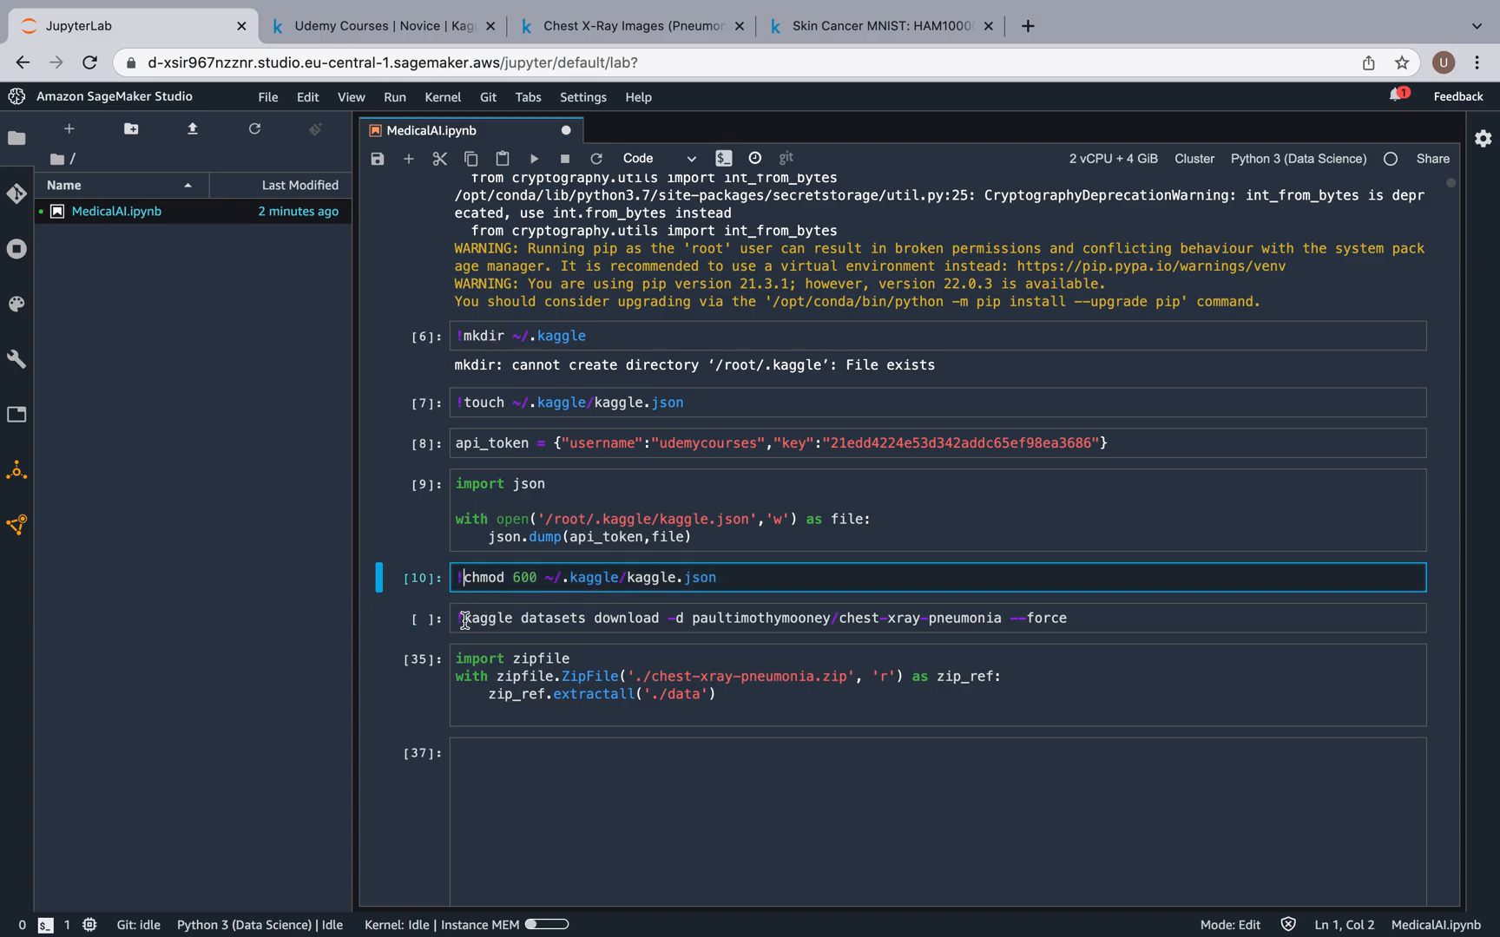
click(701, 618)
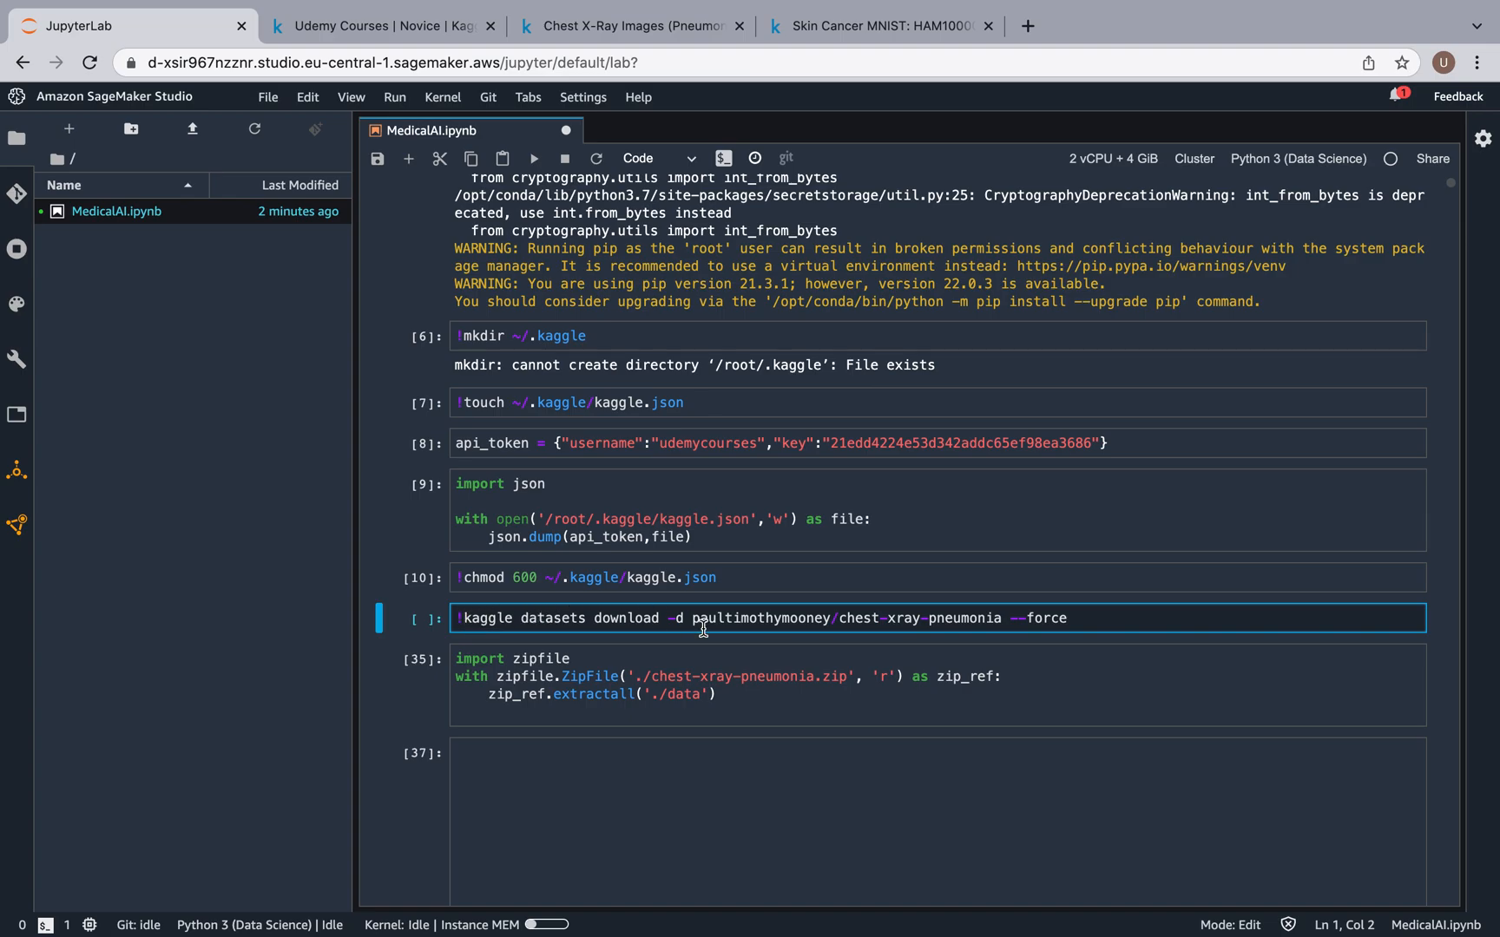
double_click(739, 616)
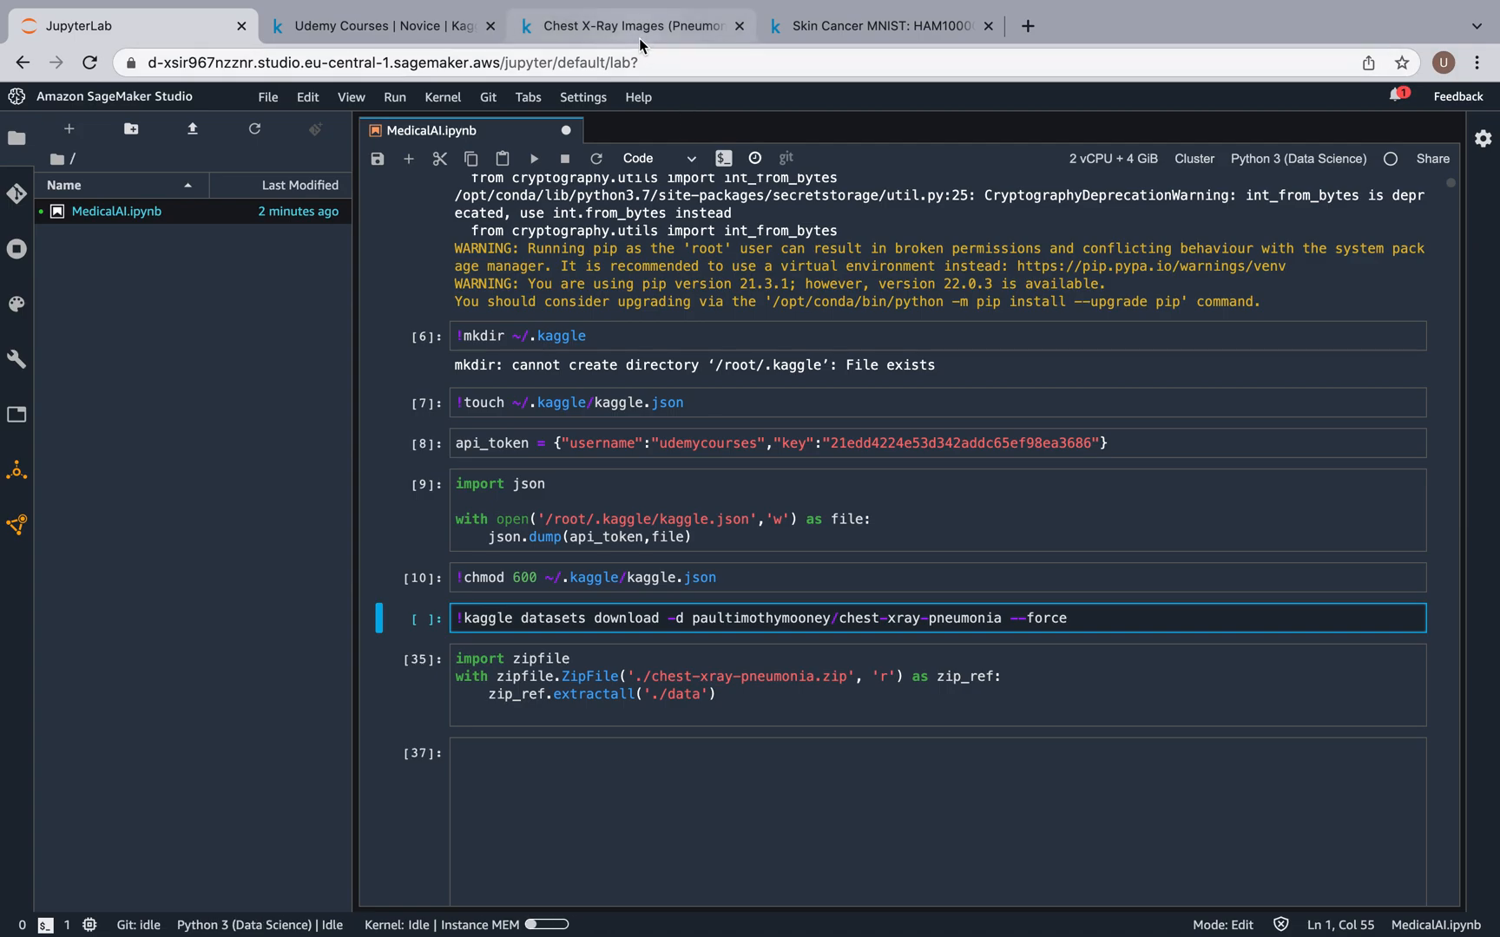
Step: Check the owner/dataset paths of the Chest X-Ray Pneumonia and Skin Cancer MNIST: HAM10000 pages
click(632, 26)
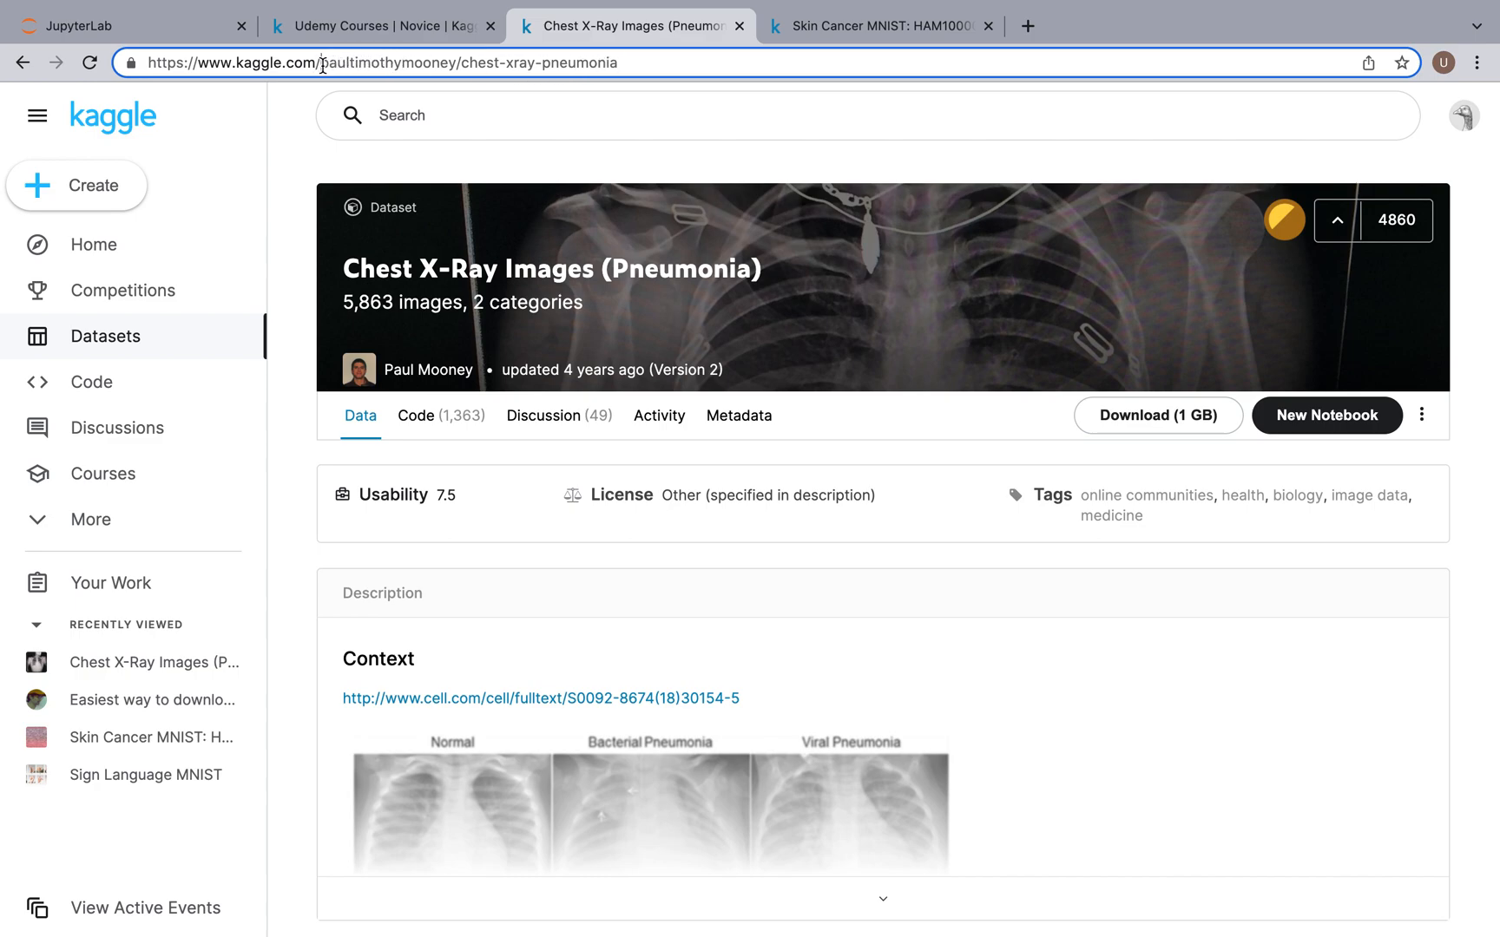
double_click(469, 62)
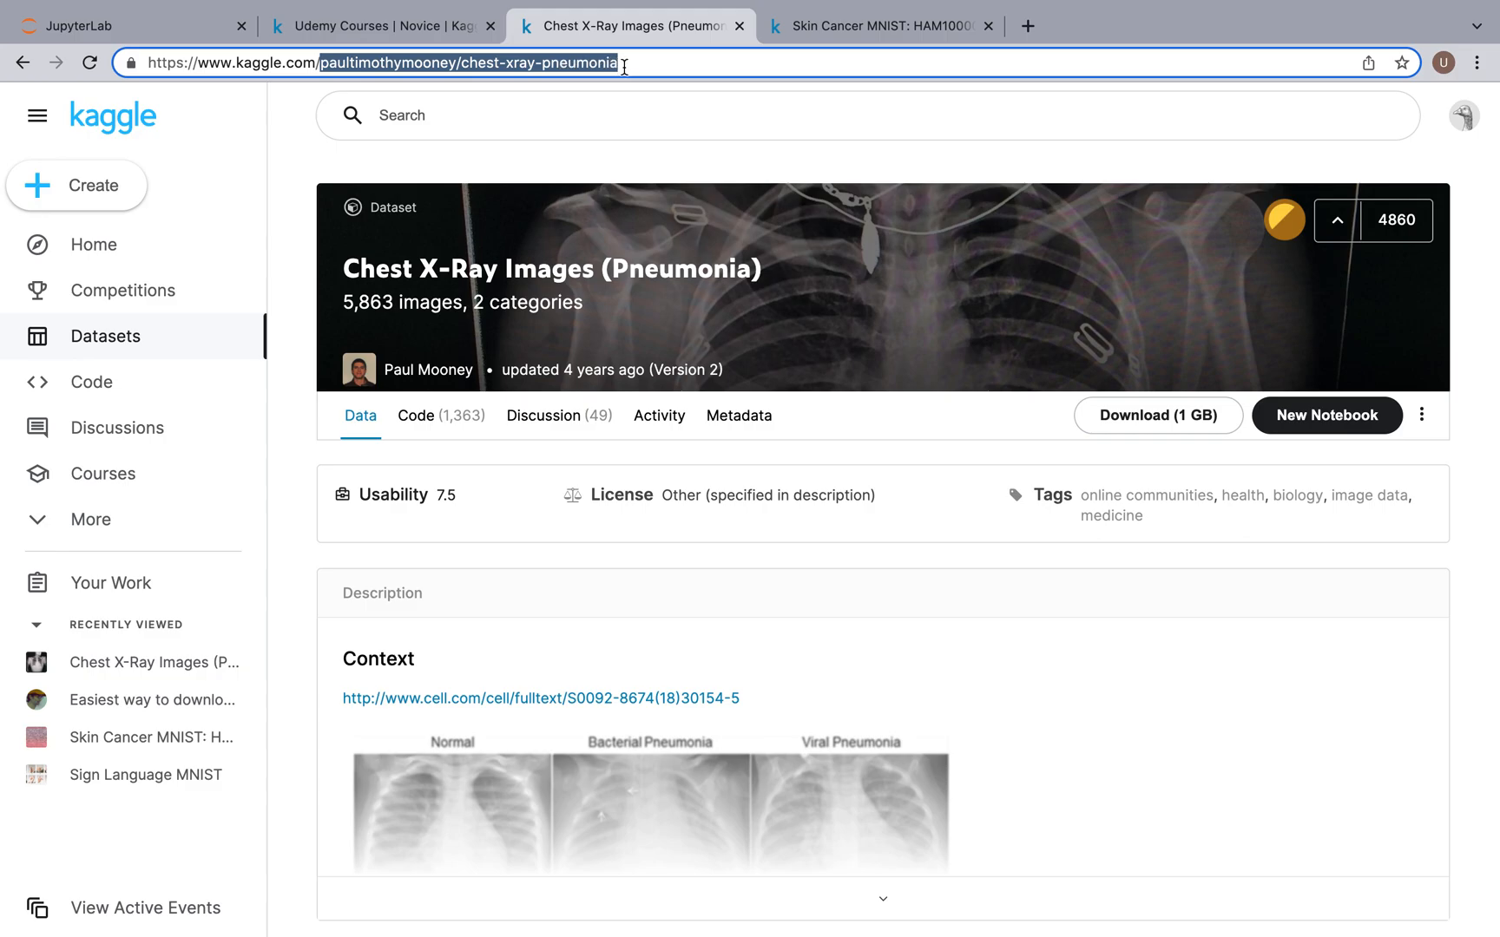
click(129, 25)
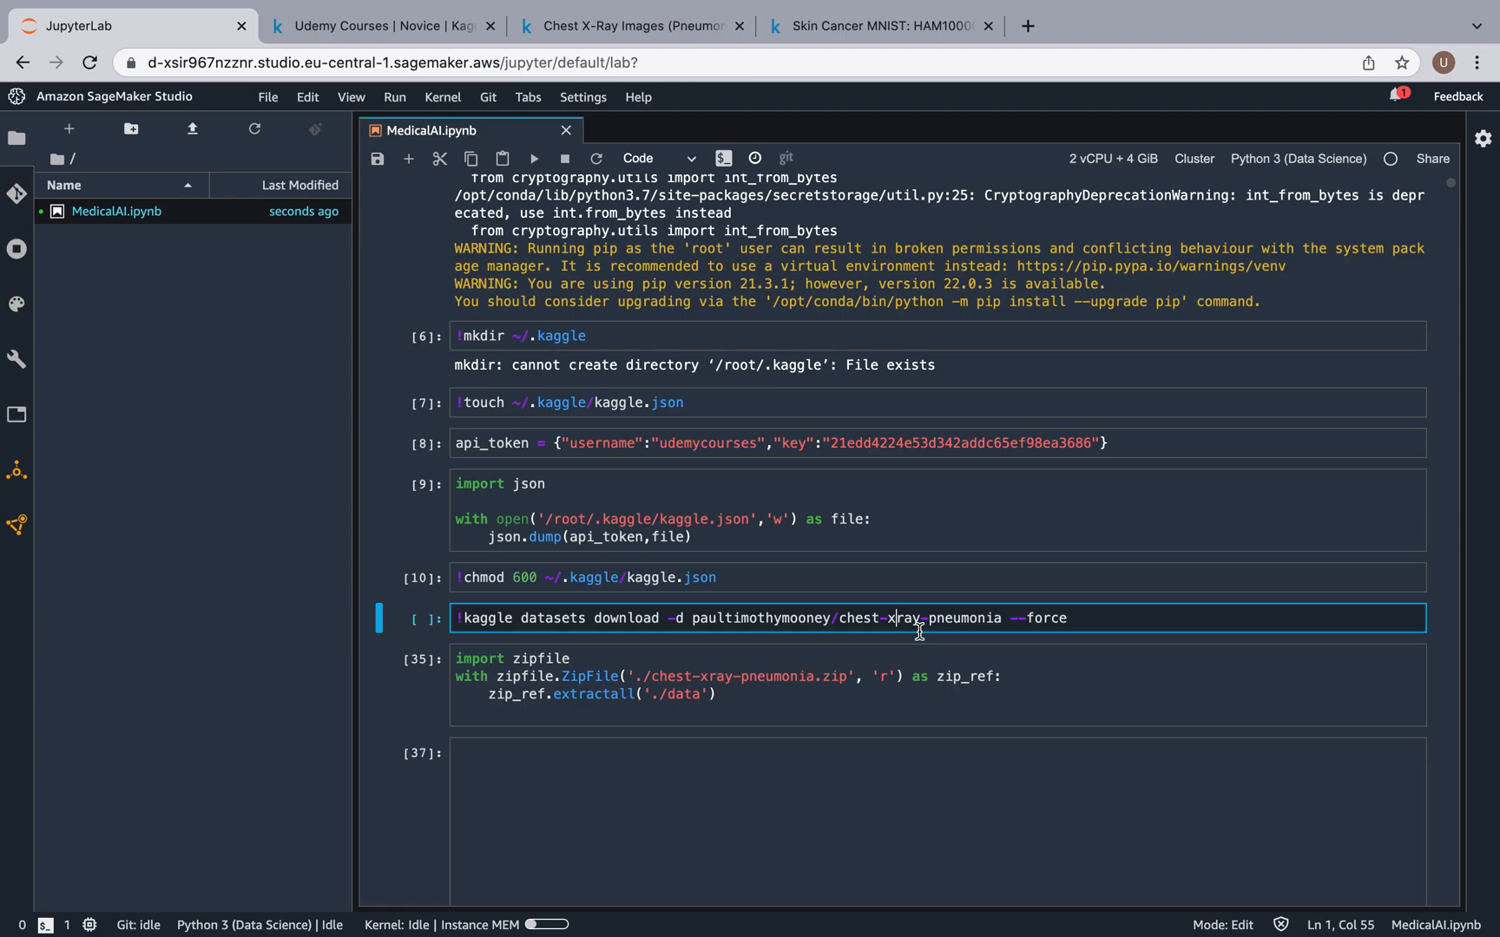
mouse_move(885, 163)
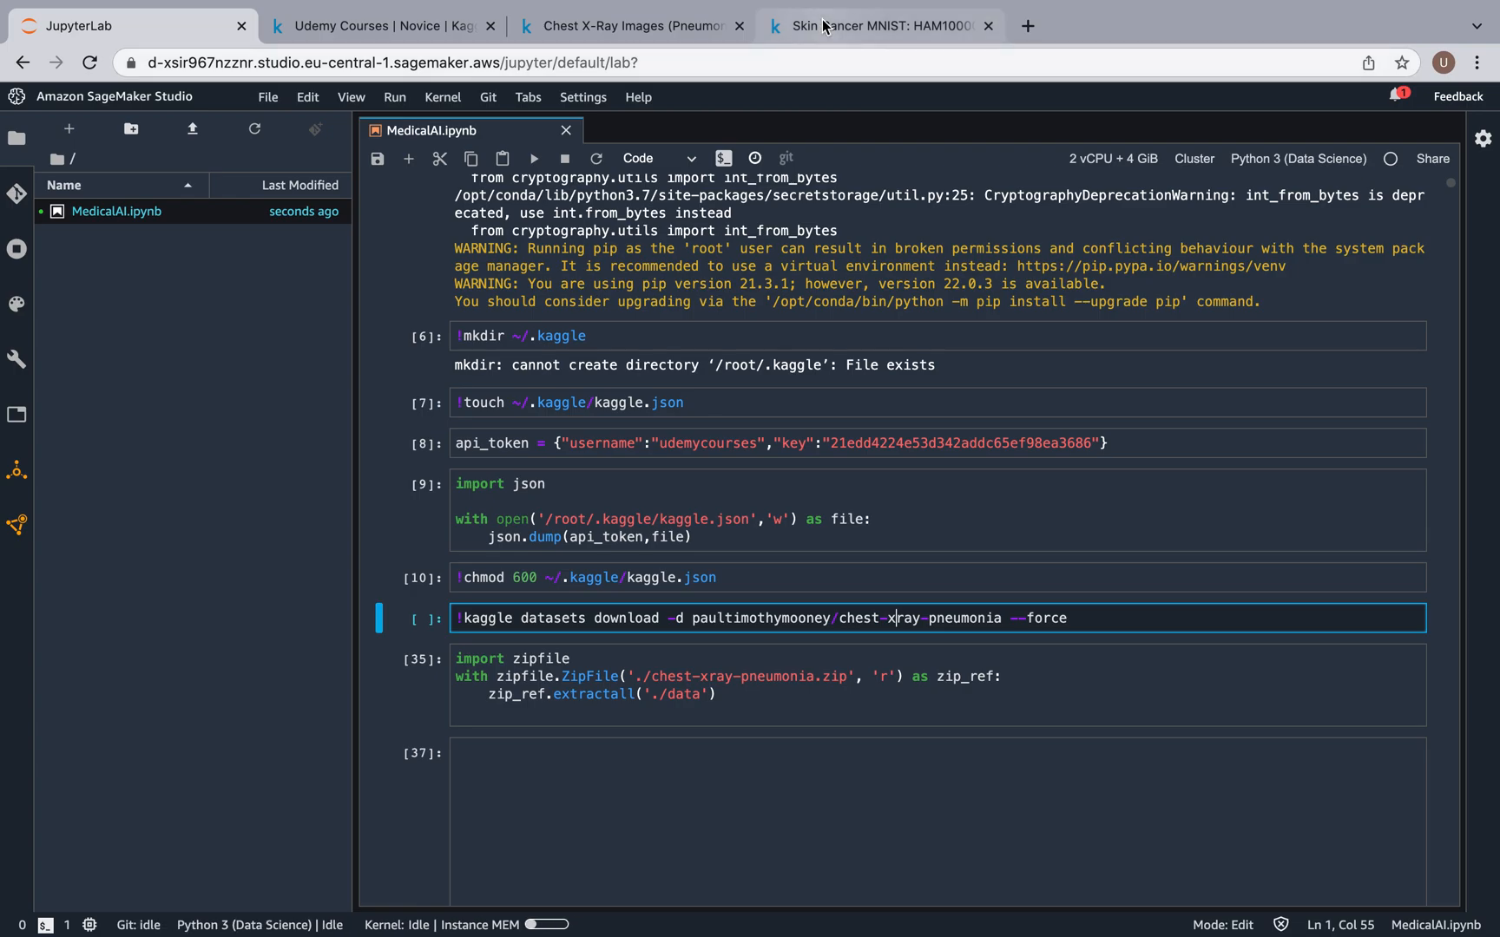
click(877, 26)
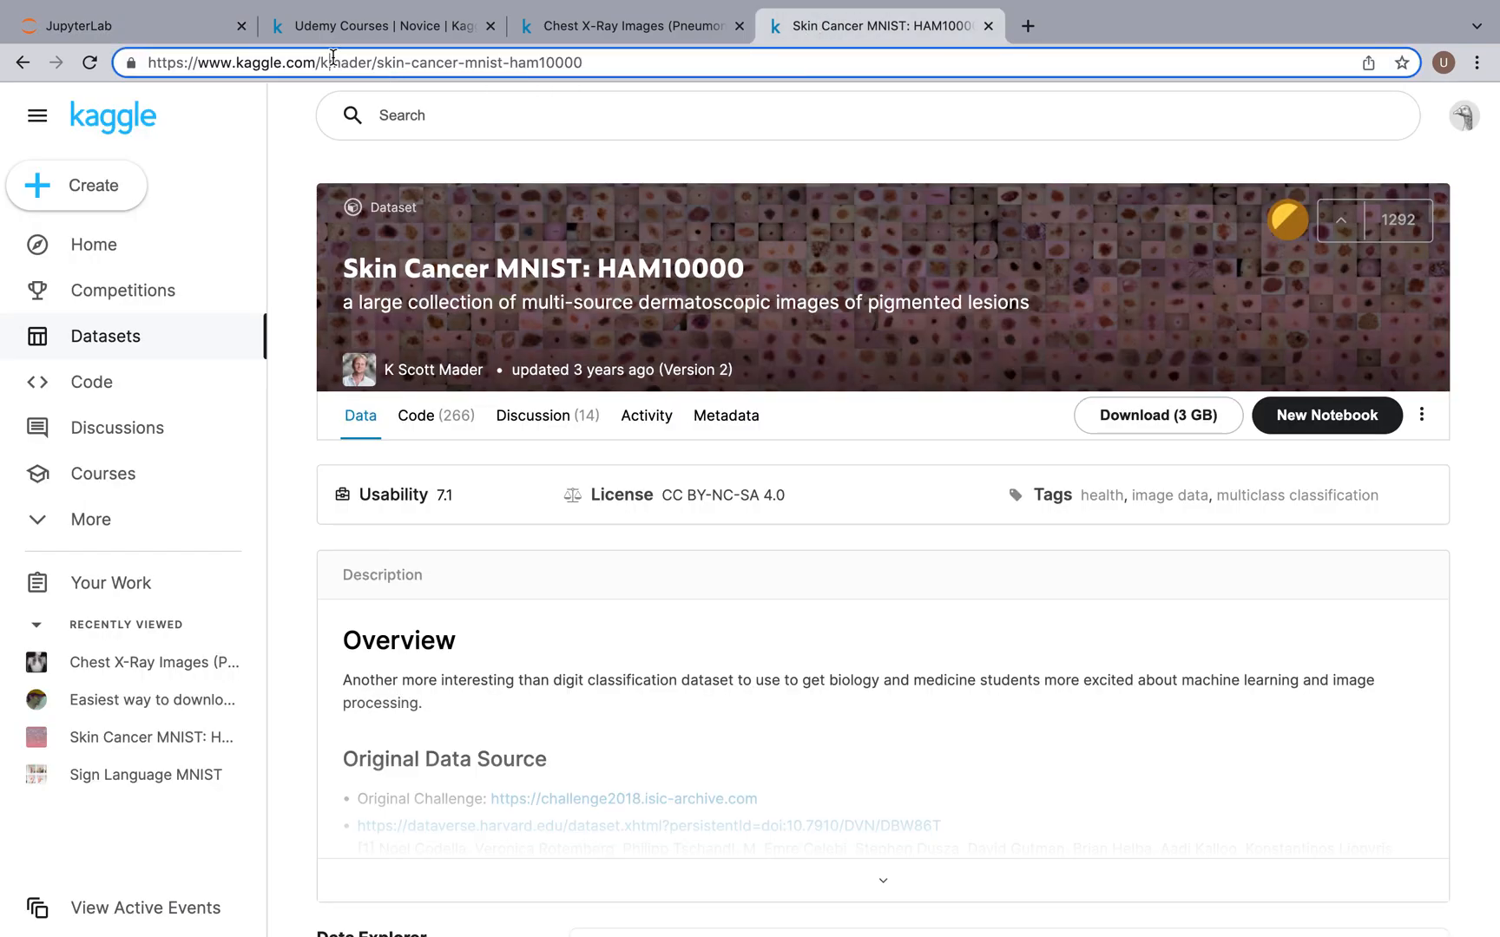
double_click(340, 63)
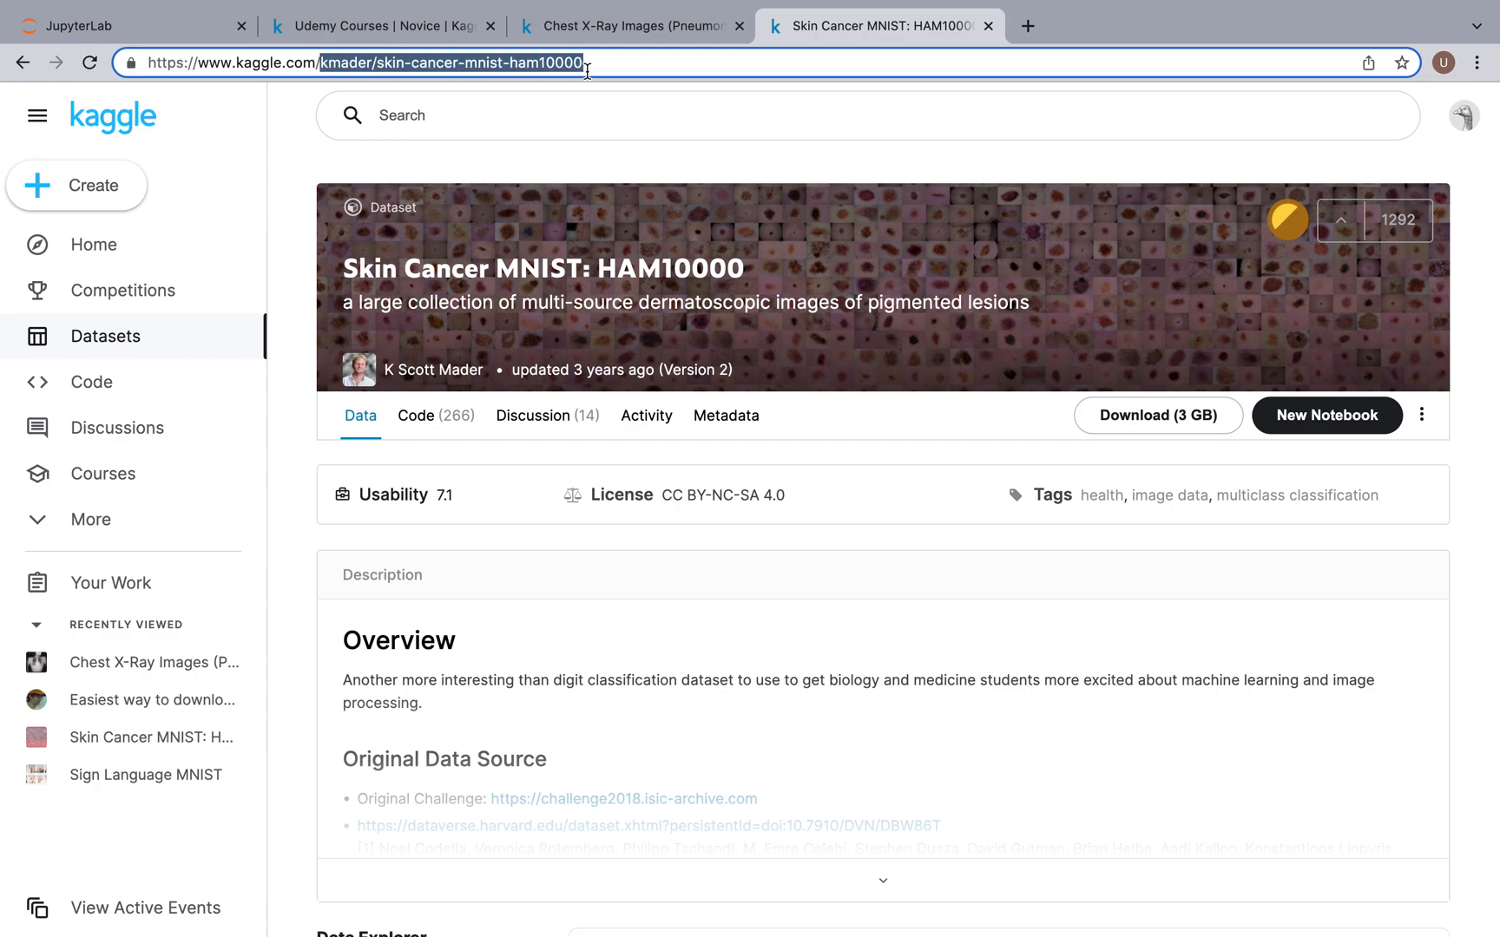
click(114, 26)
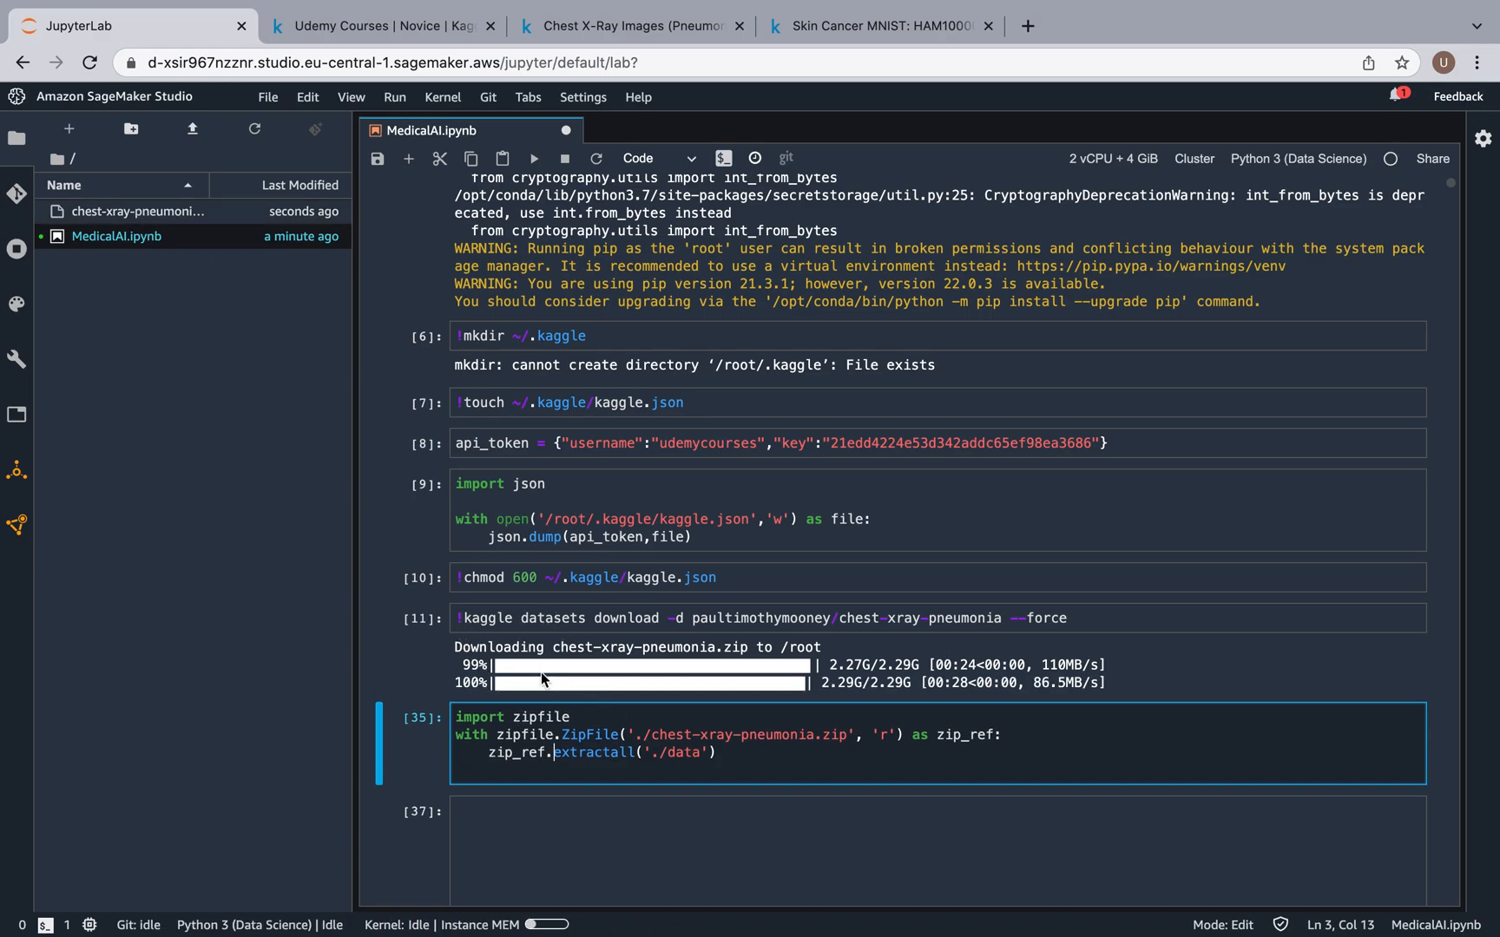
Step: Run the zipfile cell extracting chest-xray-pneumonia.zip into the data folder
click(519, 734)
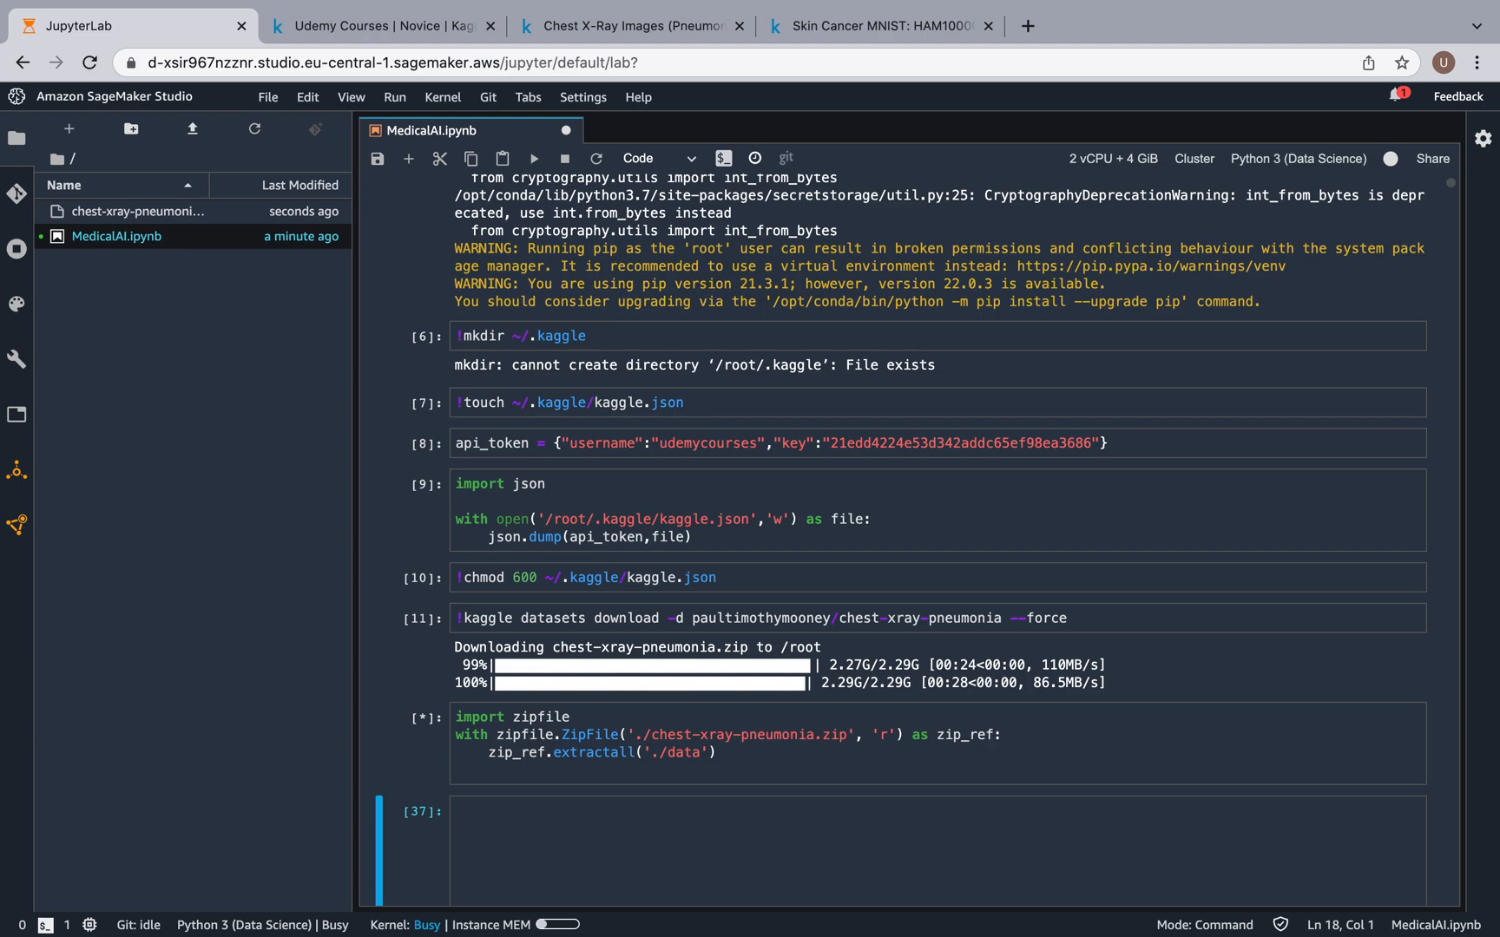
mouse_move(723, 471)
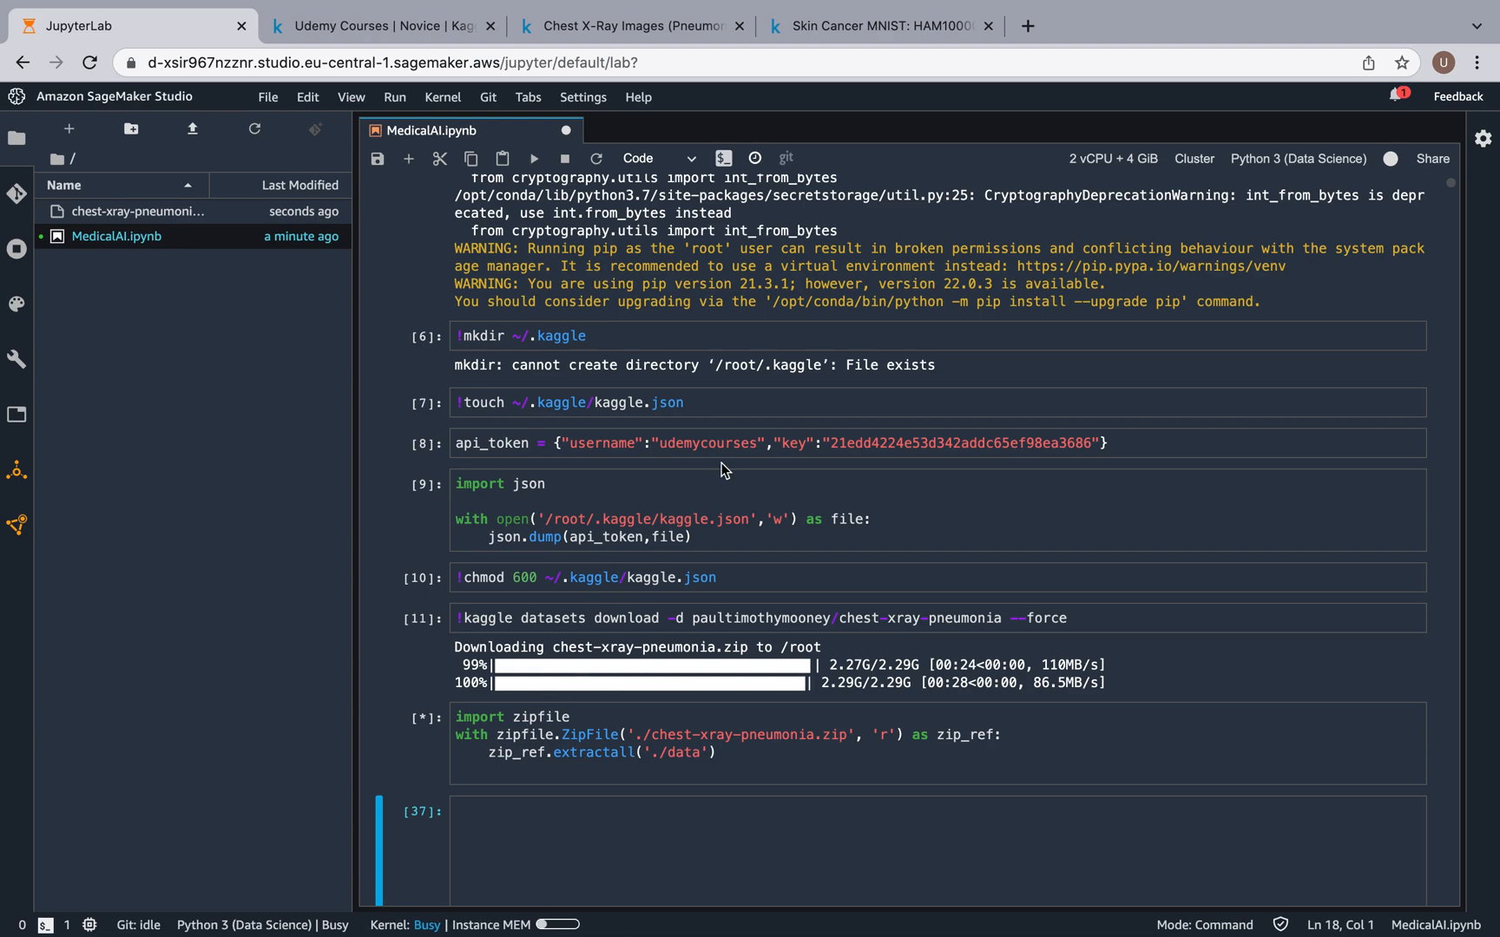
click(632, 26)
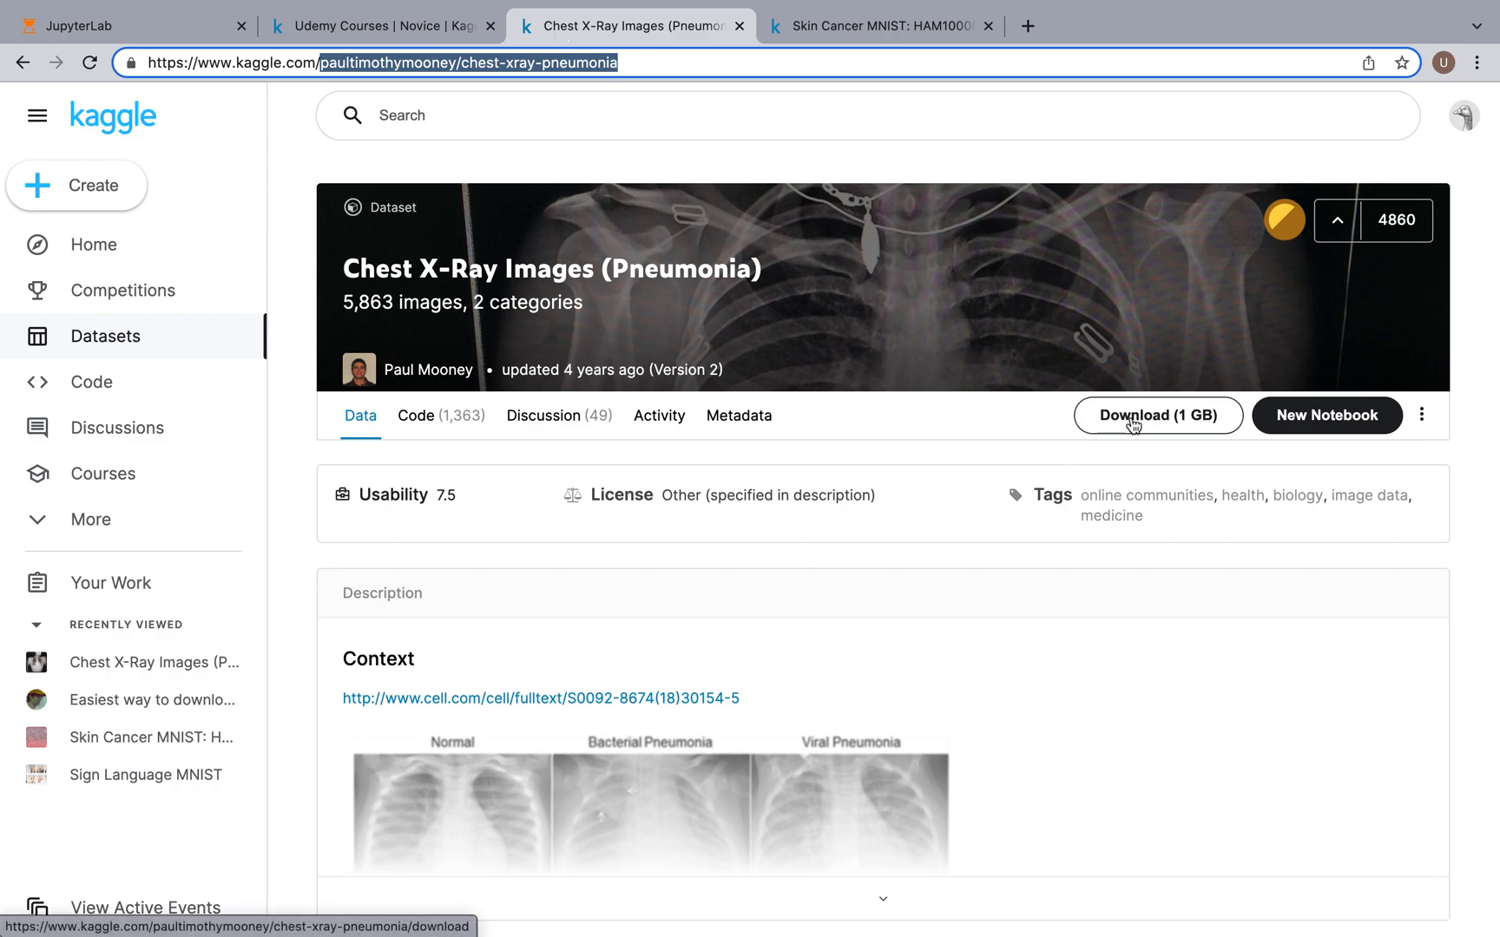
mouse_move(800, 302)
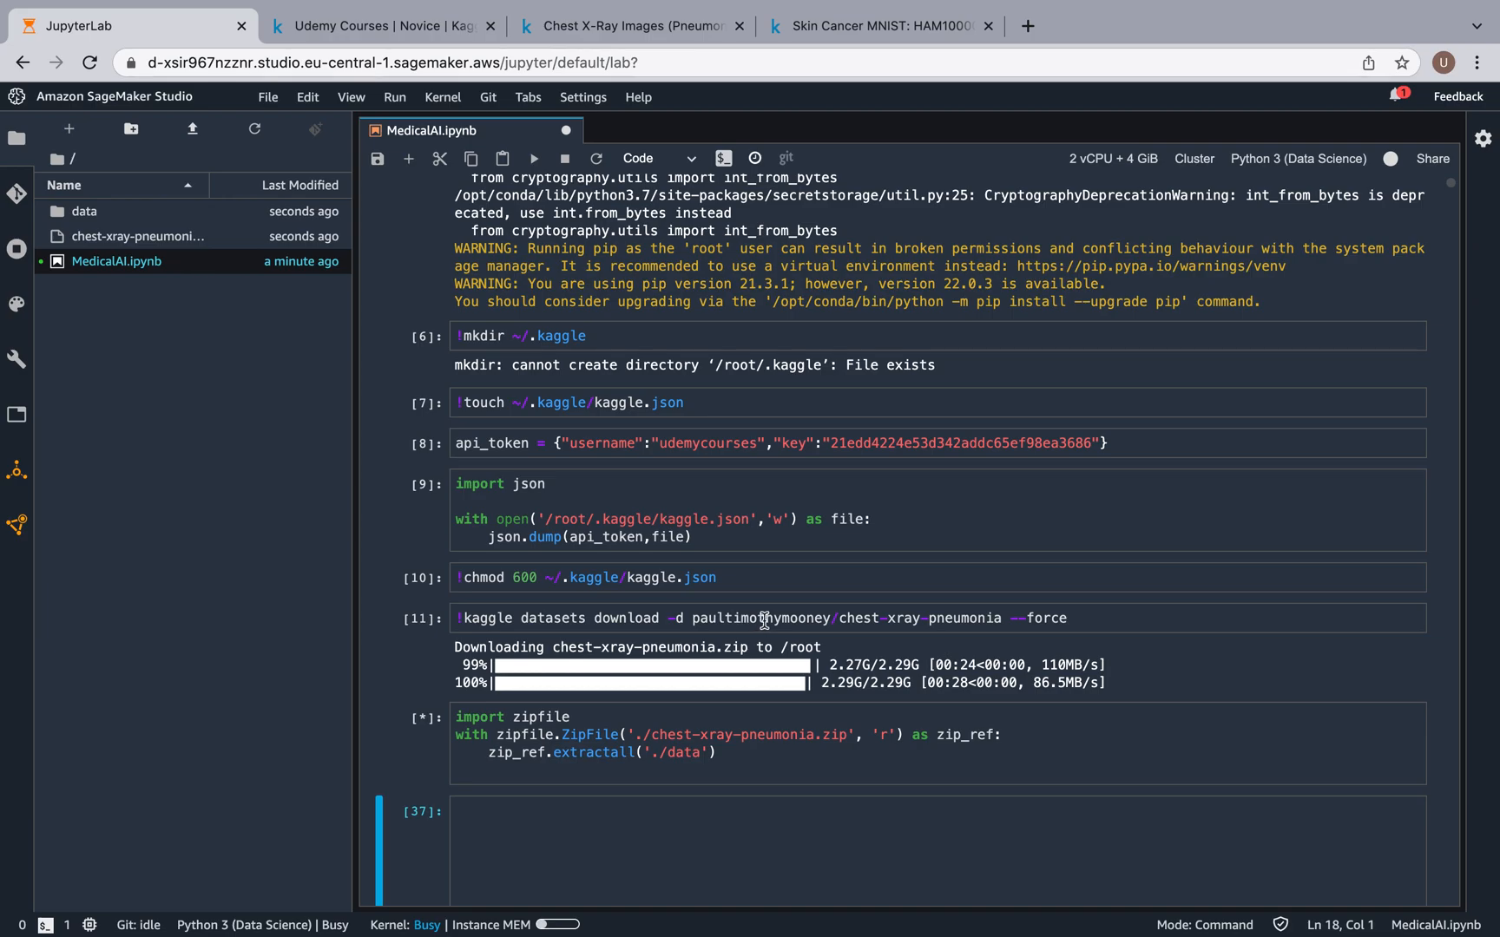
click(693, 753)
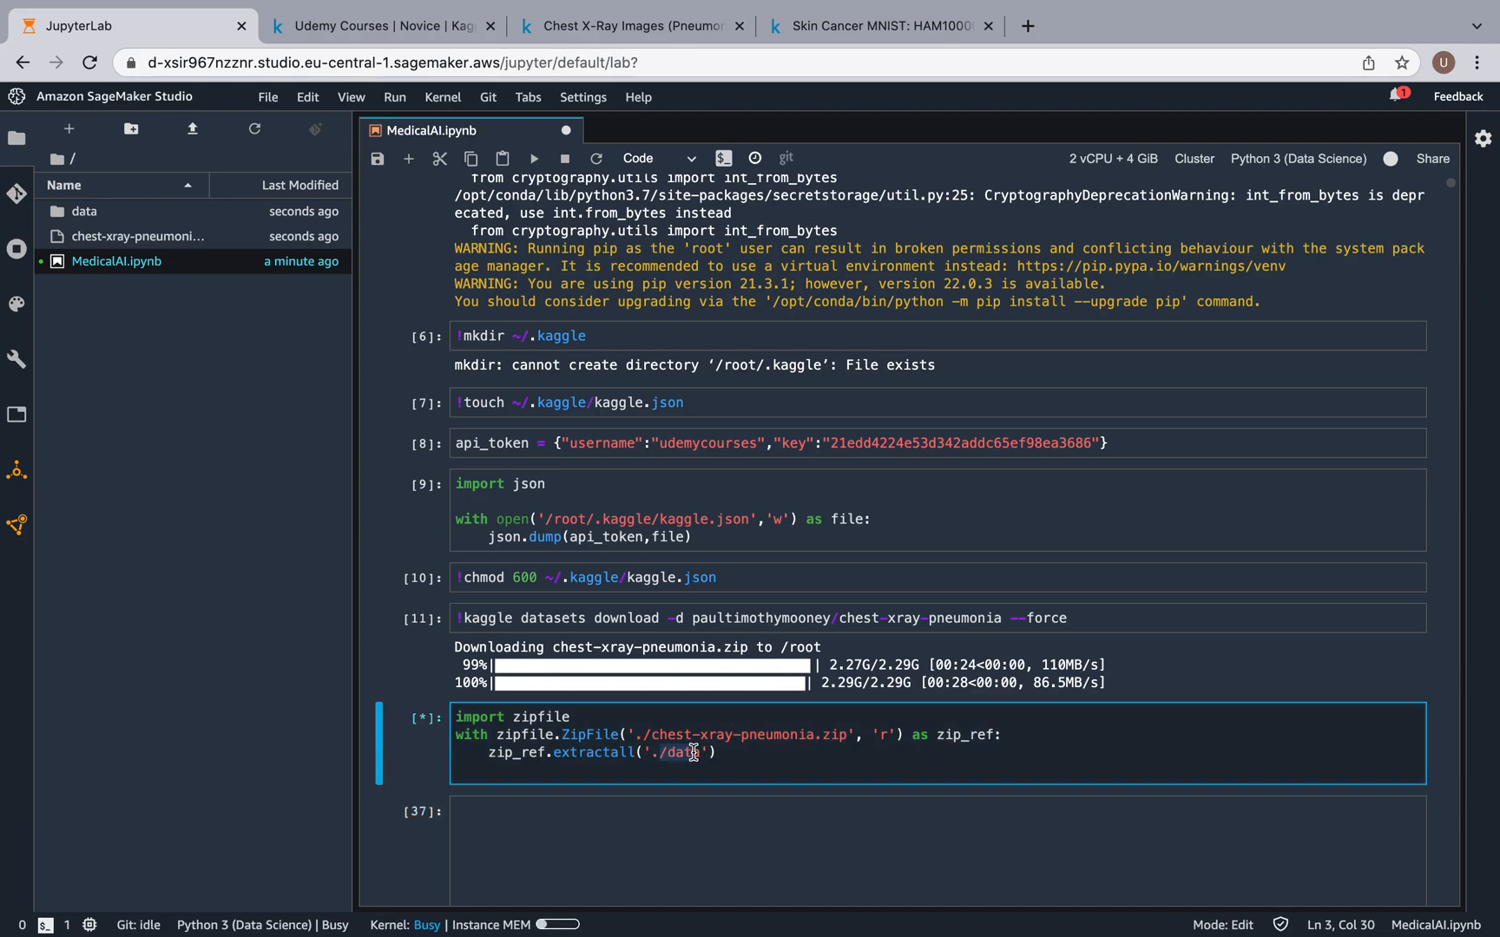
mouse_move(772, 743)
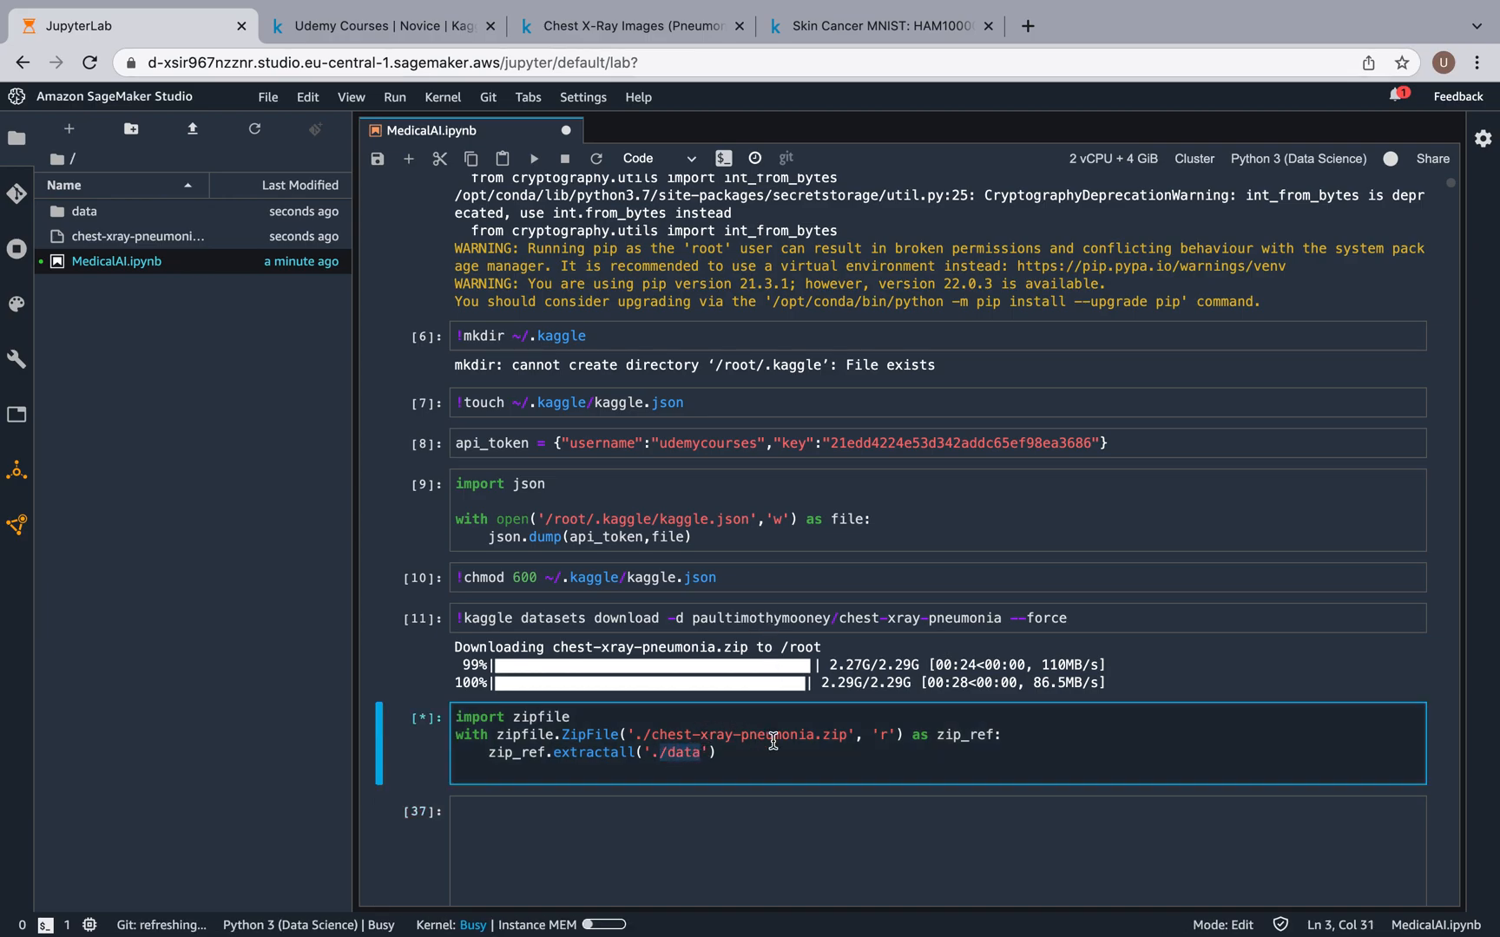